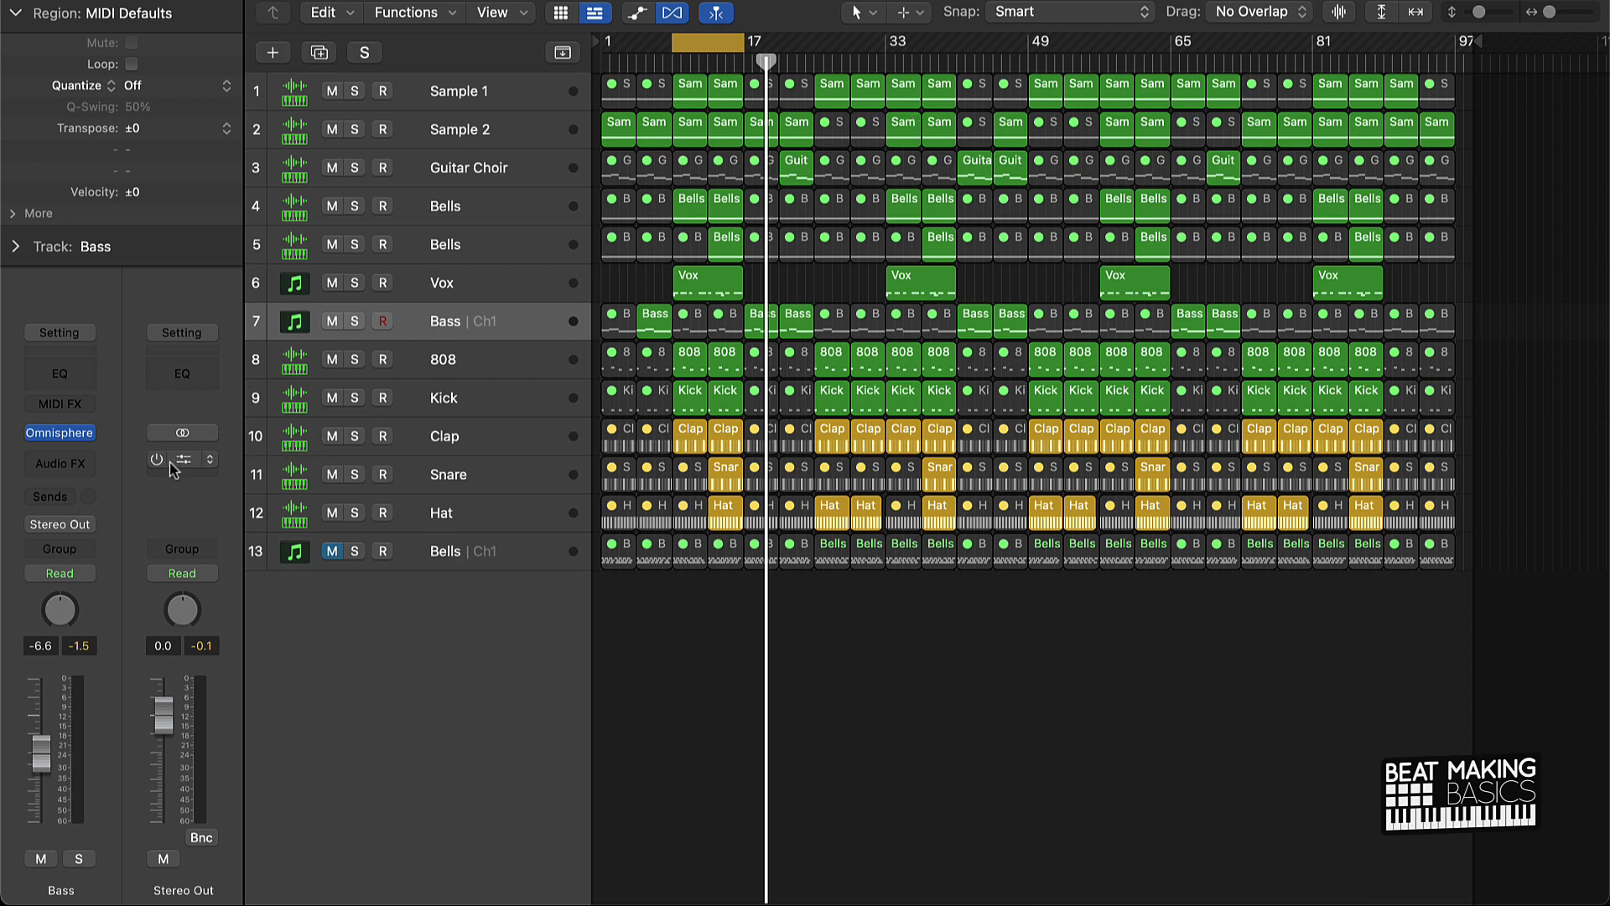
Show the Smack Attack transient shaper inserted on Stereo Out at its default settings
left_click(181, 459)
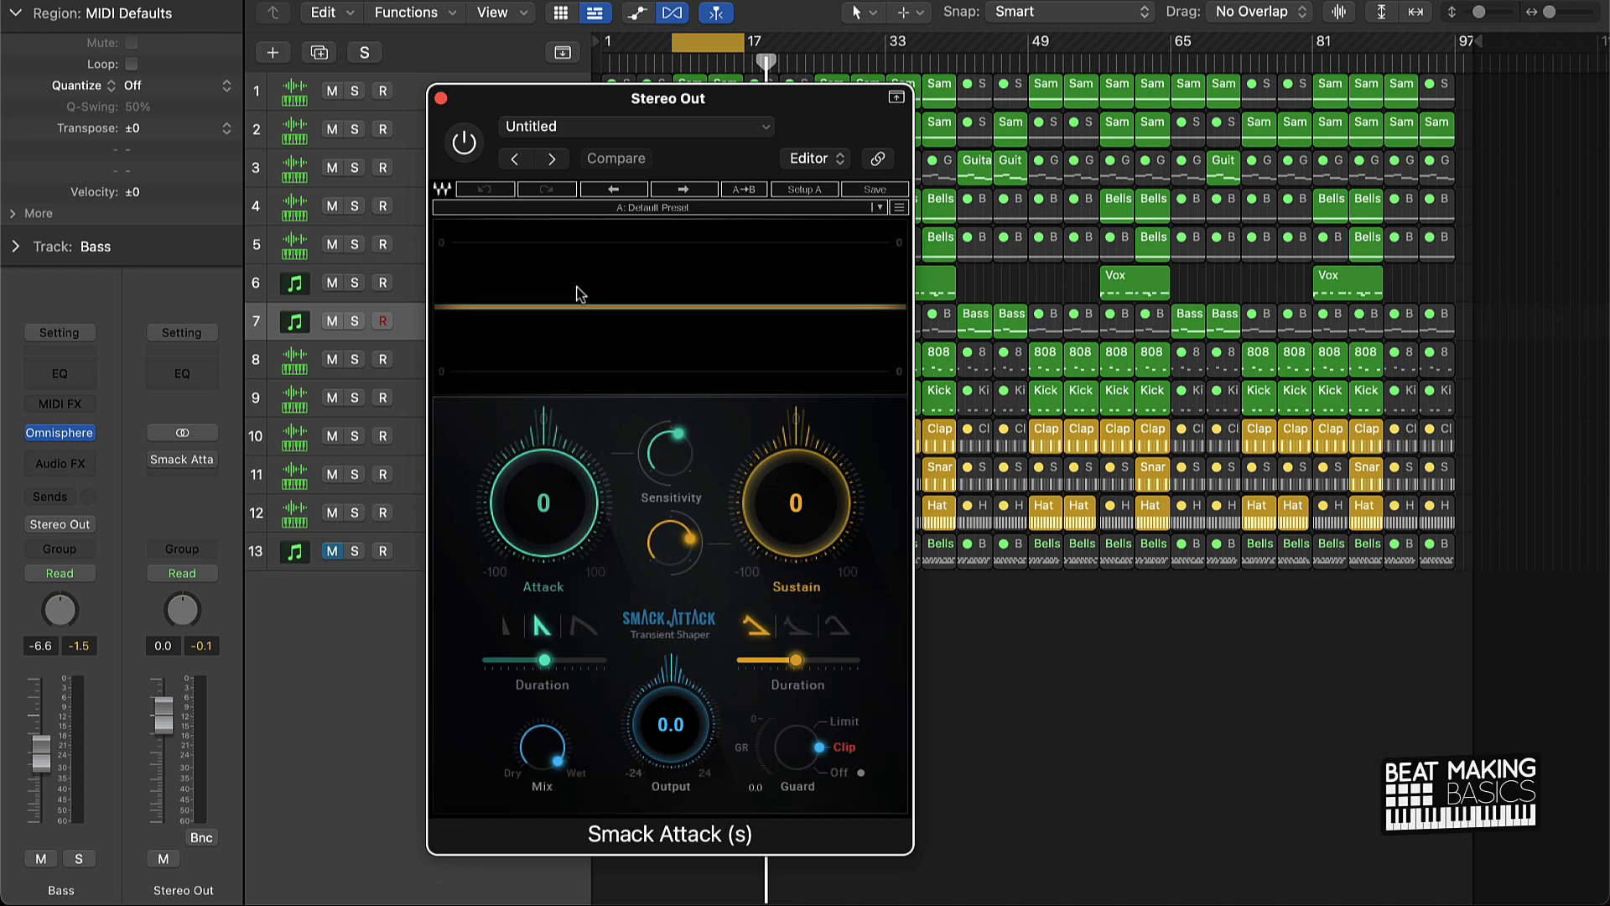
mouse_move(238, 586)
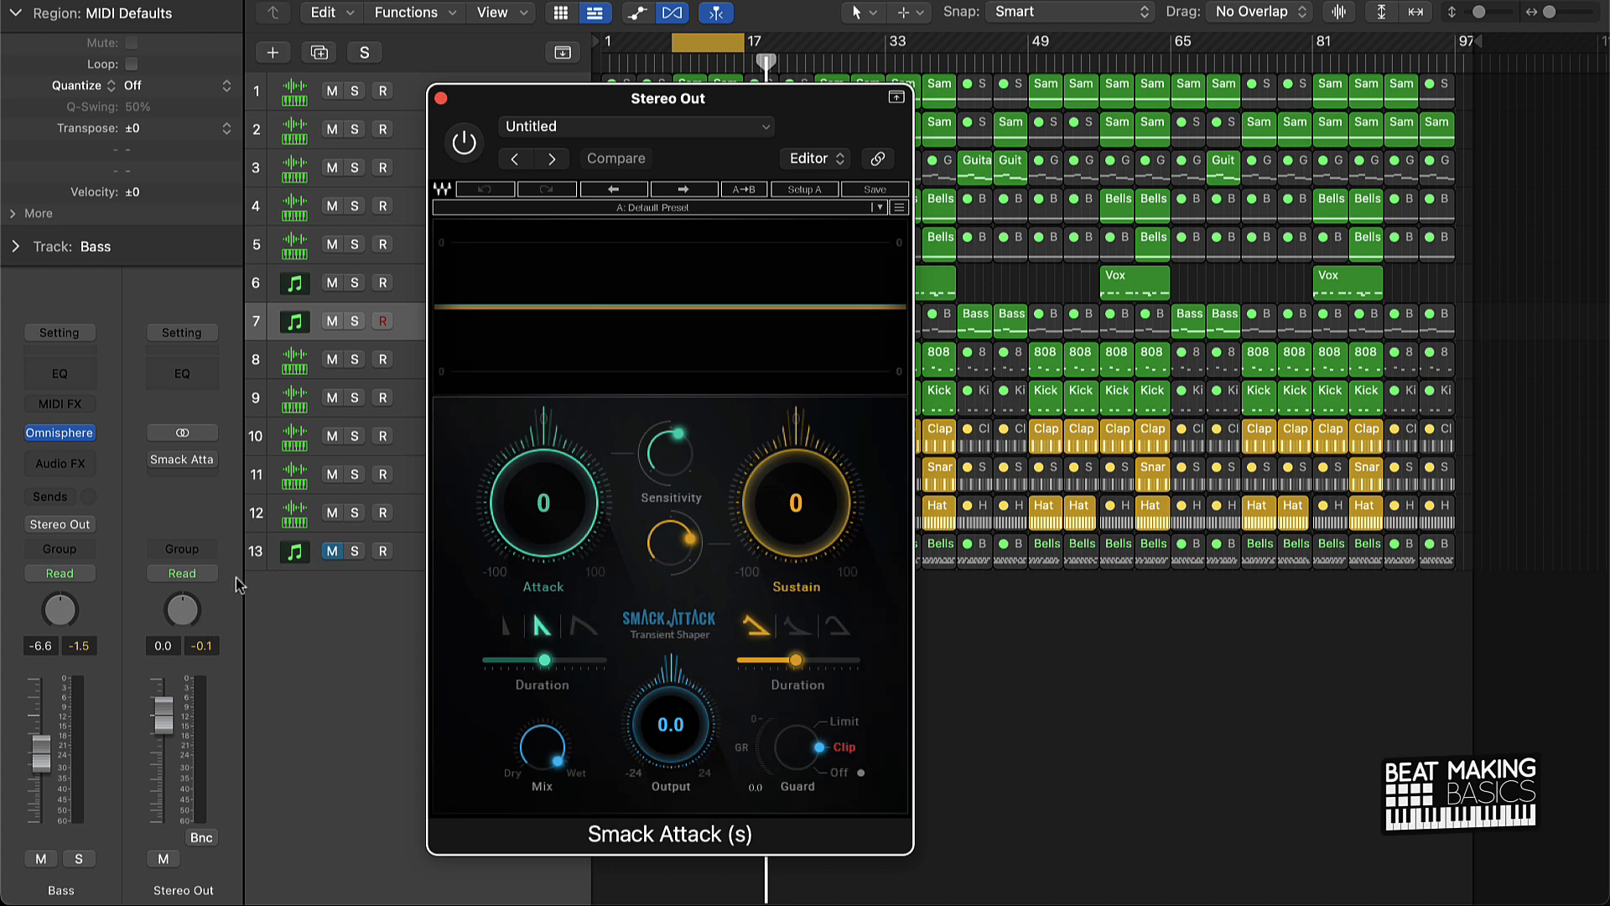
mouse_move(696, 652)
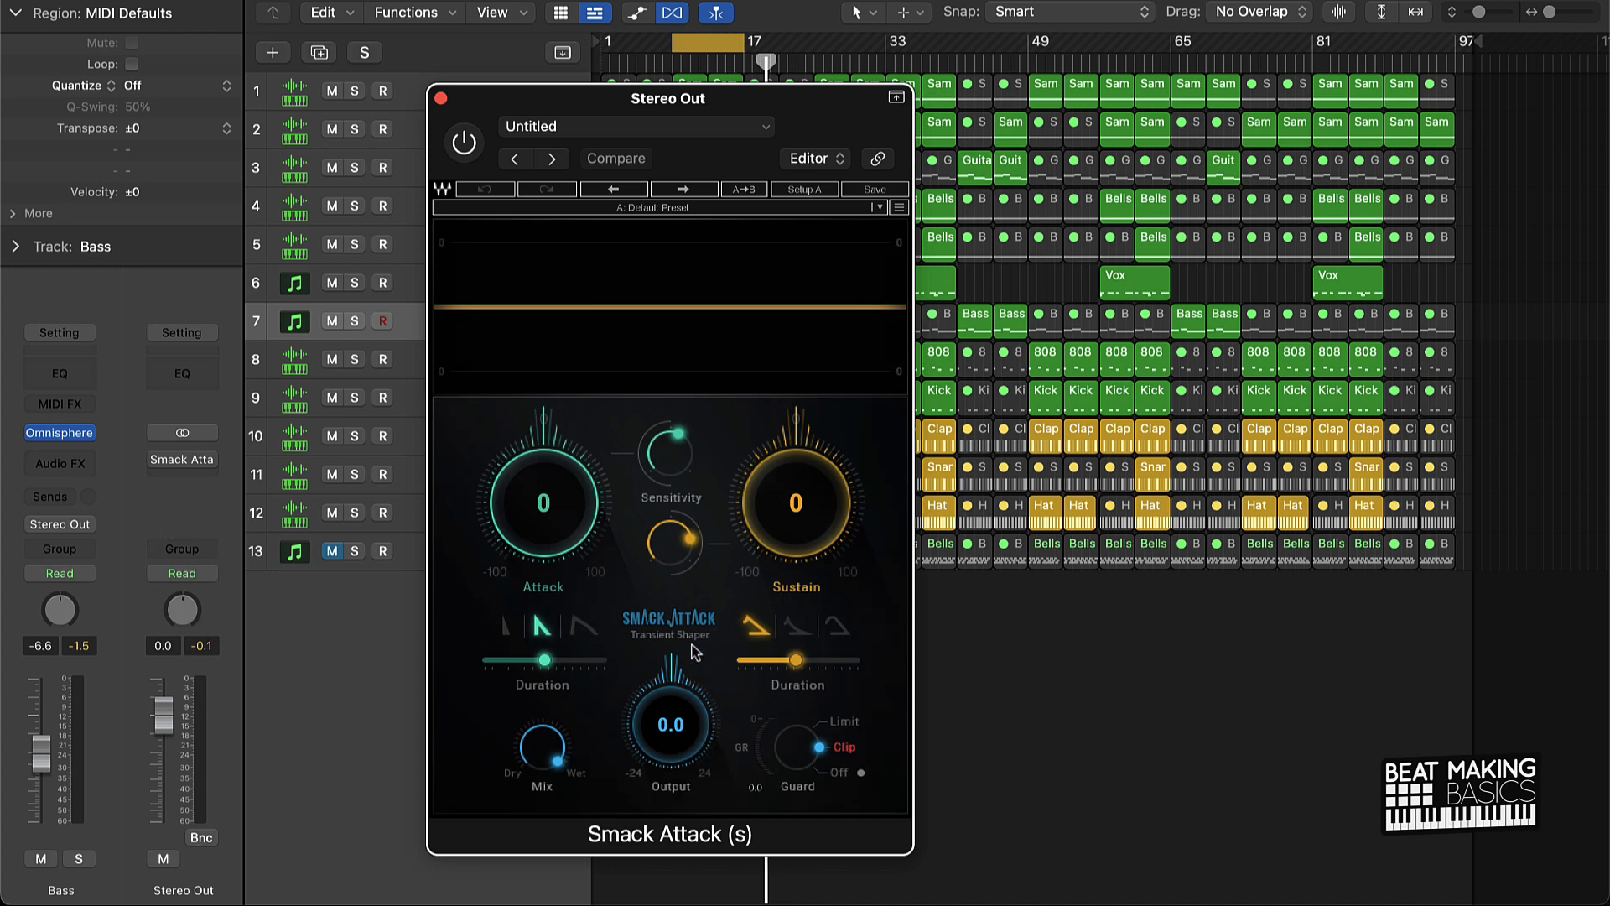
mouse_move(839, 758)
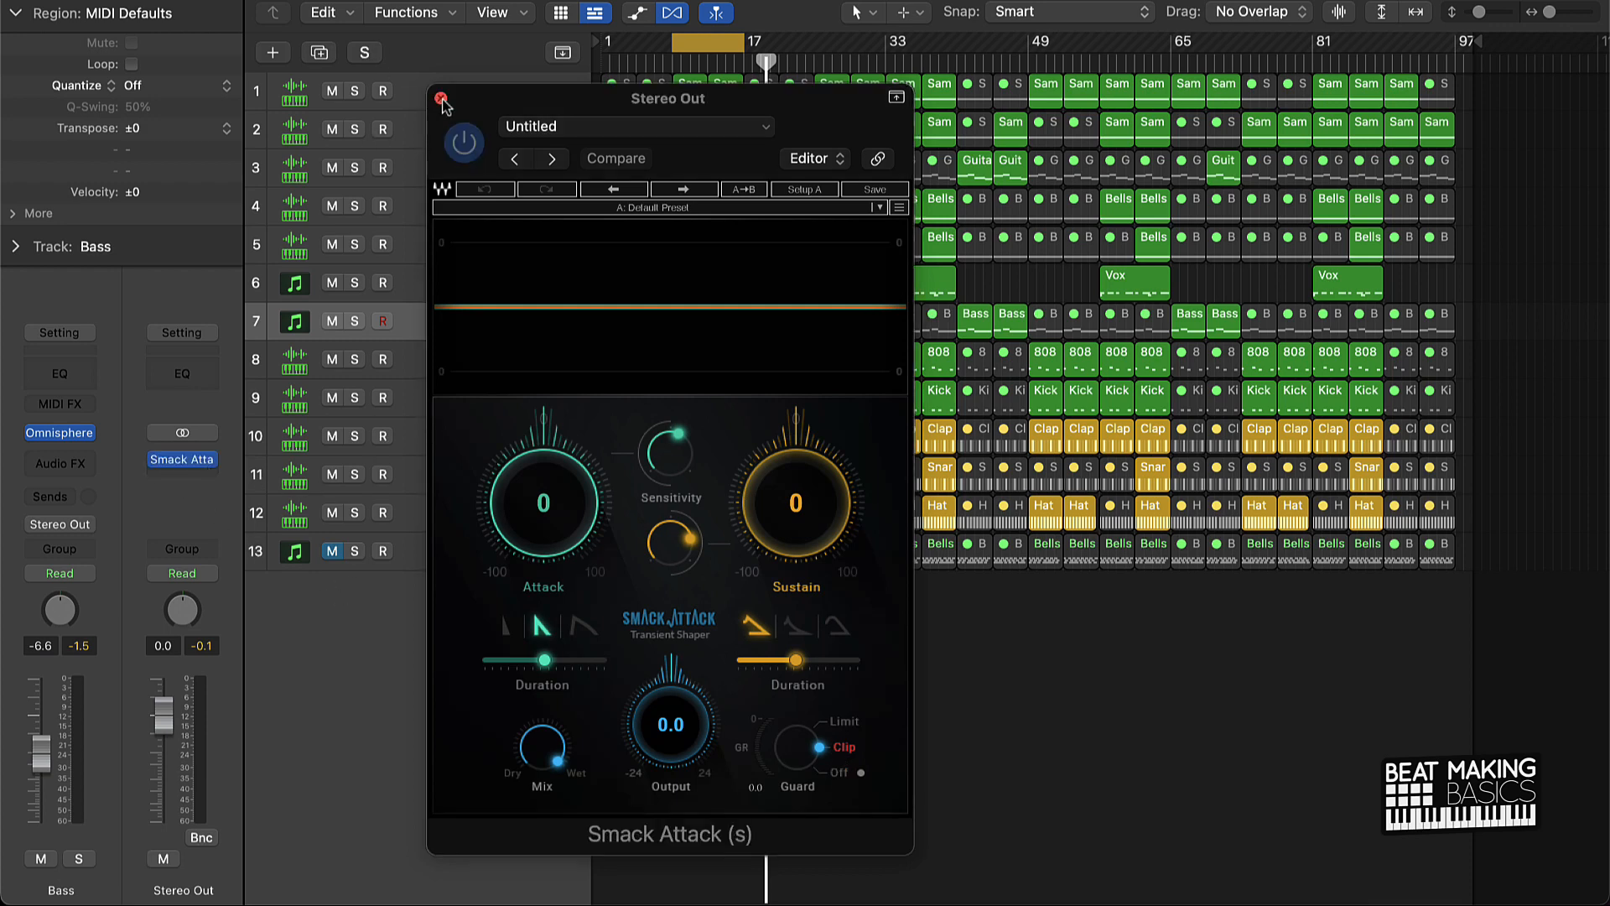
Dismiss the Smack Attack window, leaving it inserted on Stereo Out
left_click(443, 104)
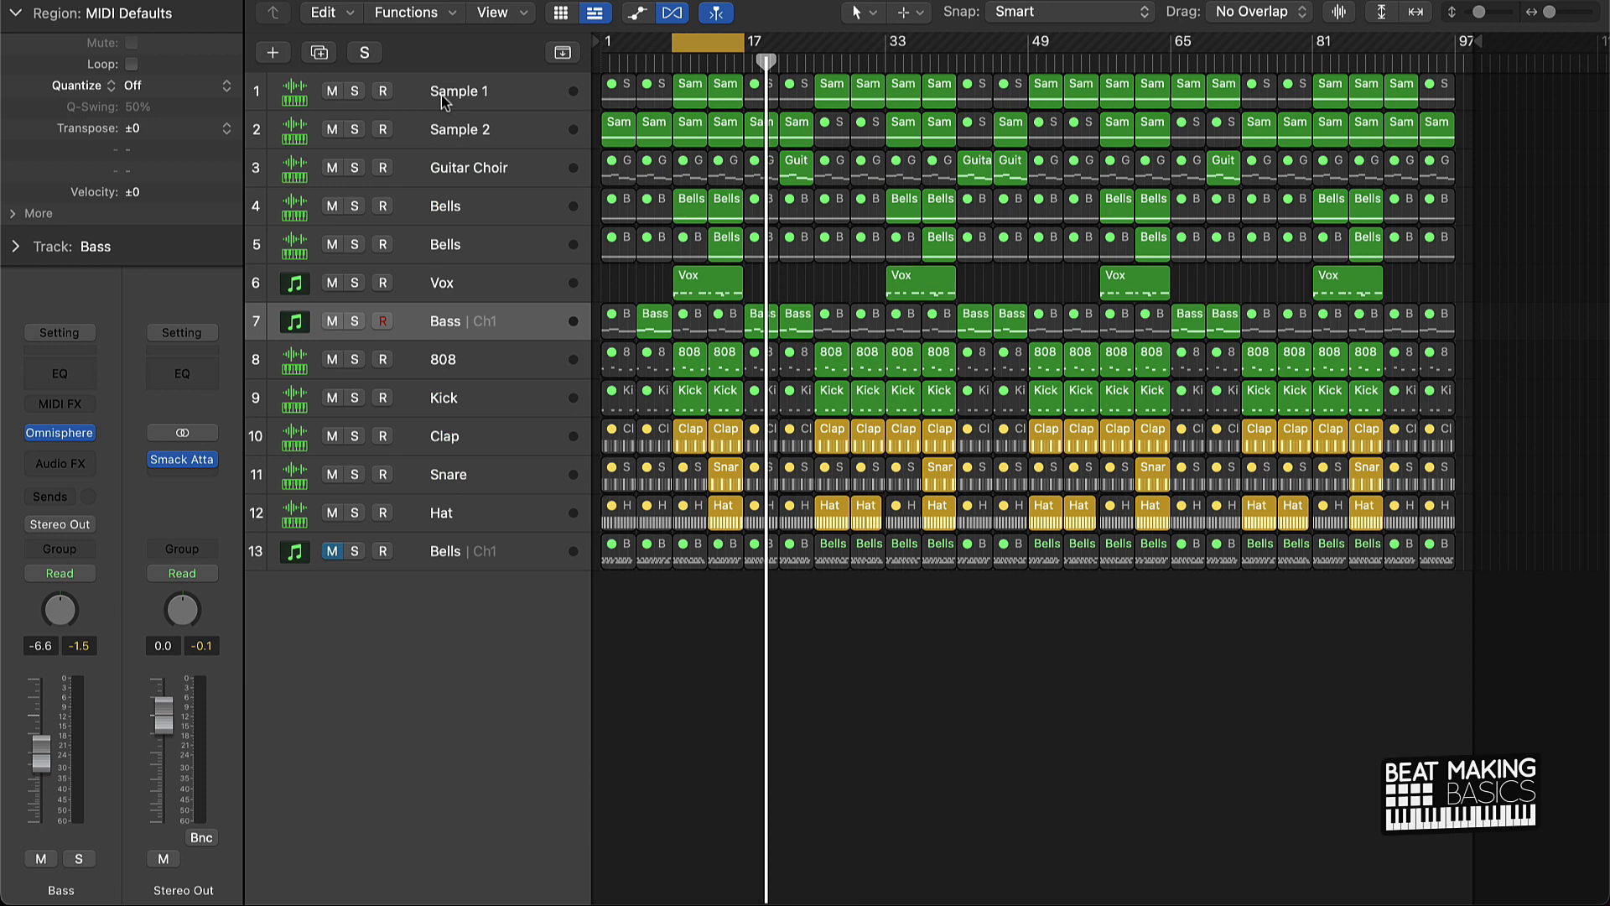
mouse_move(704, 587)
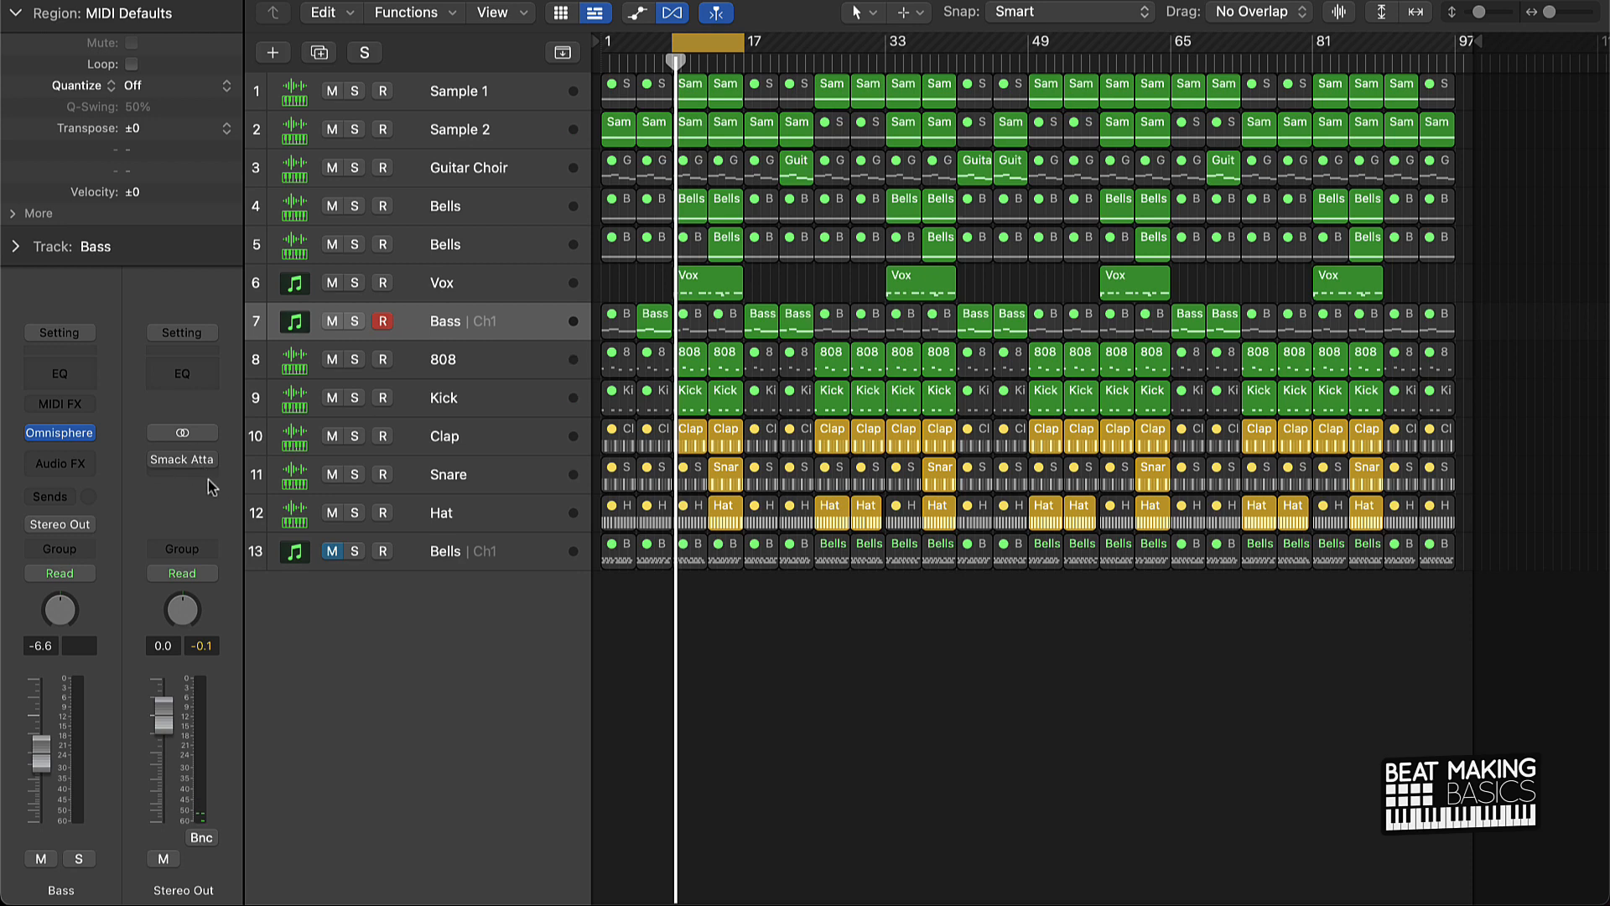
Insert iZotope Ozone 9 (Stereo) in the Audio FX slot below Smack Attack on Stereo Out
left_click(181, 459)
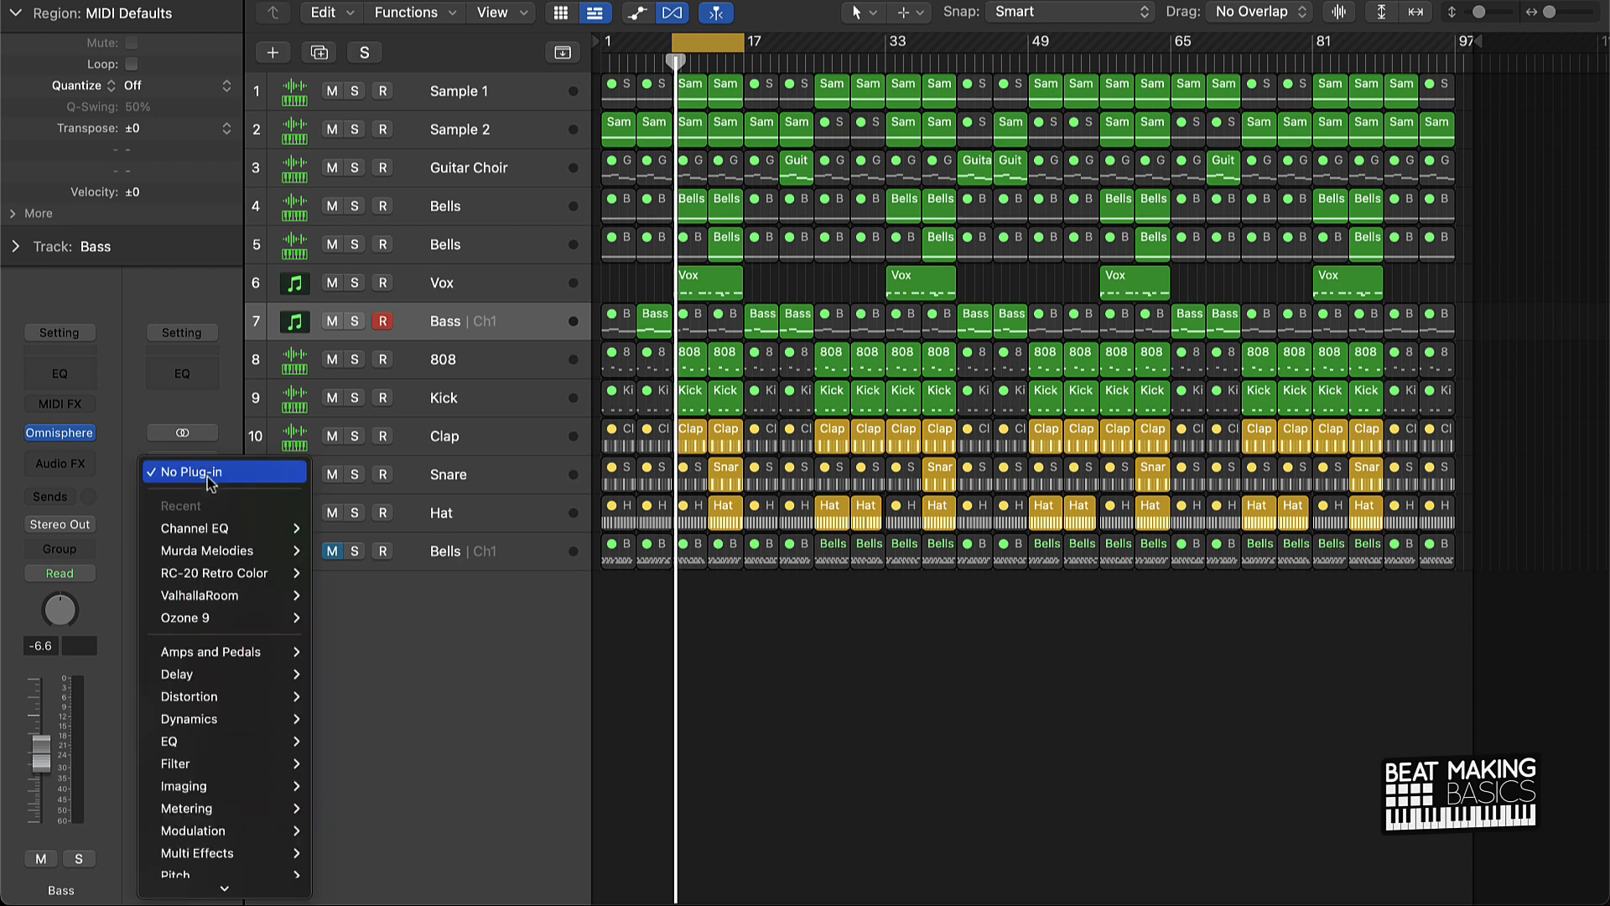
mouse_move(174, 874)
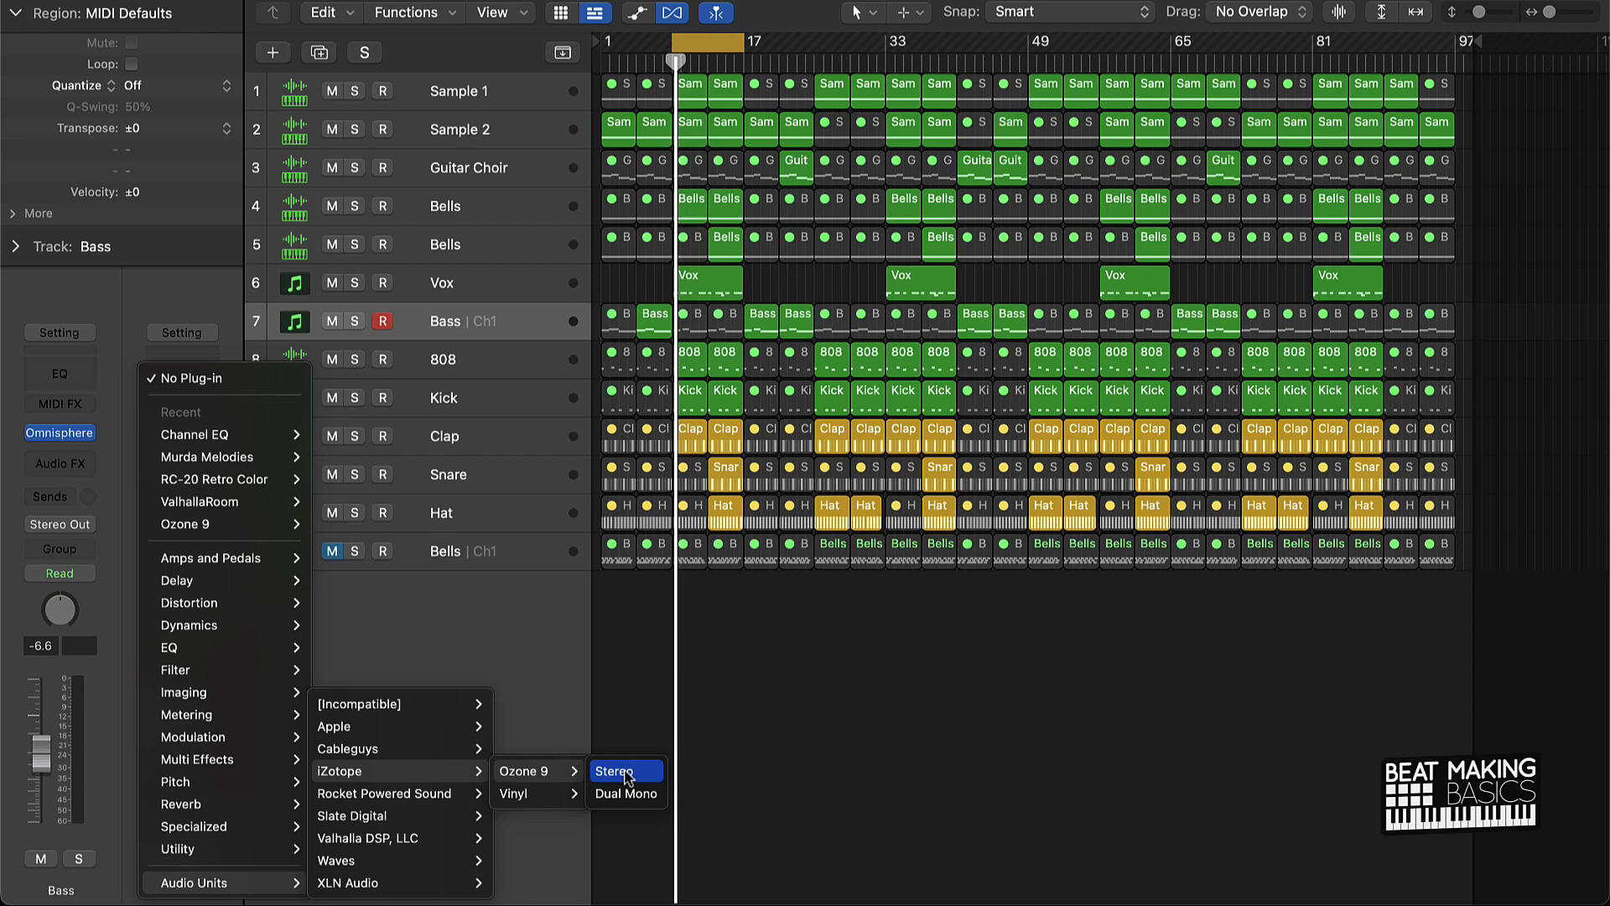
left_click(619, 771)
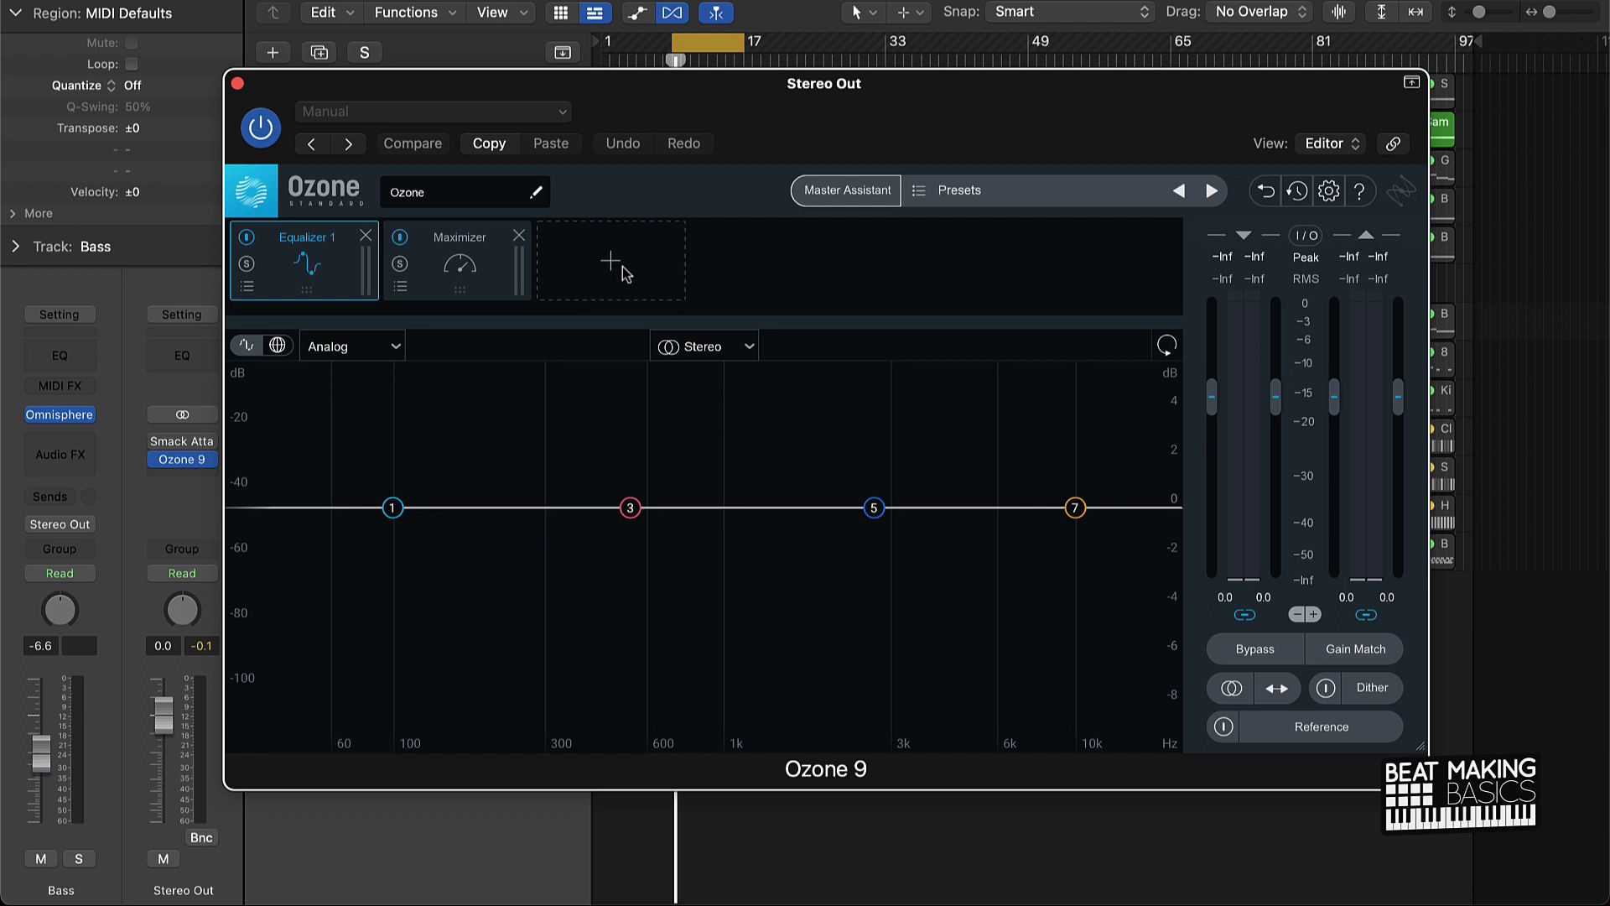
mouse_move(458, 291)
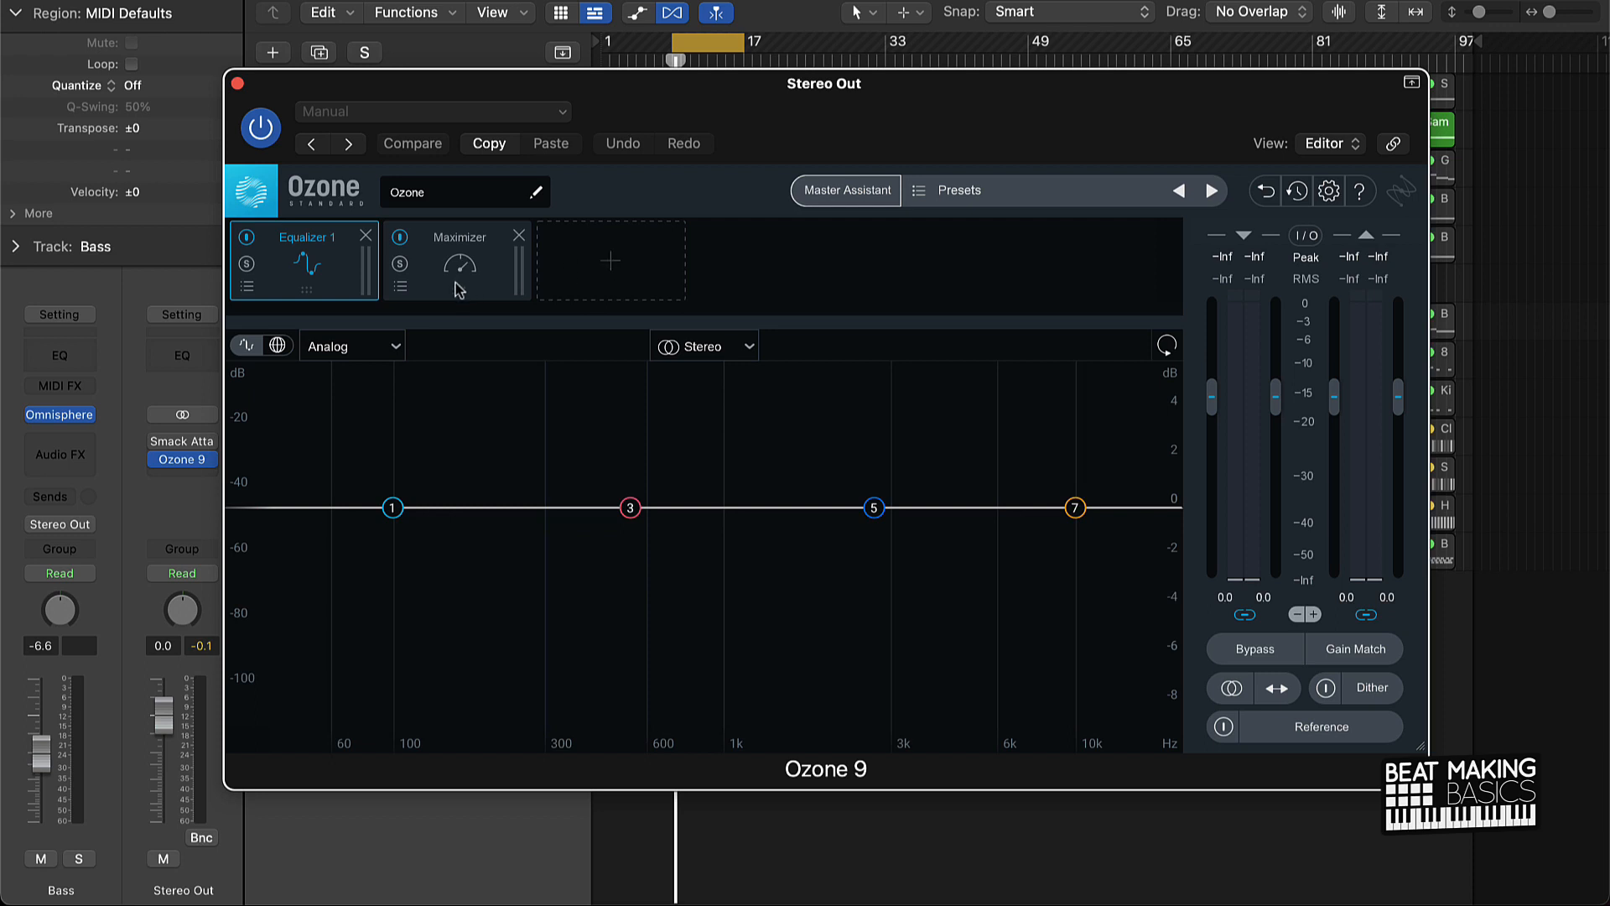
Bring up the Maximizer module's controls as the only module in the Ozone 9 chain
left_click(366, 235)
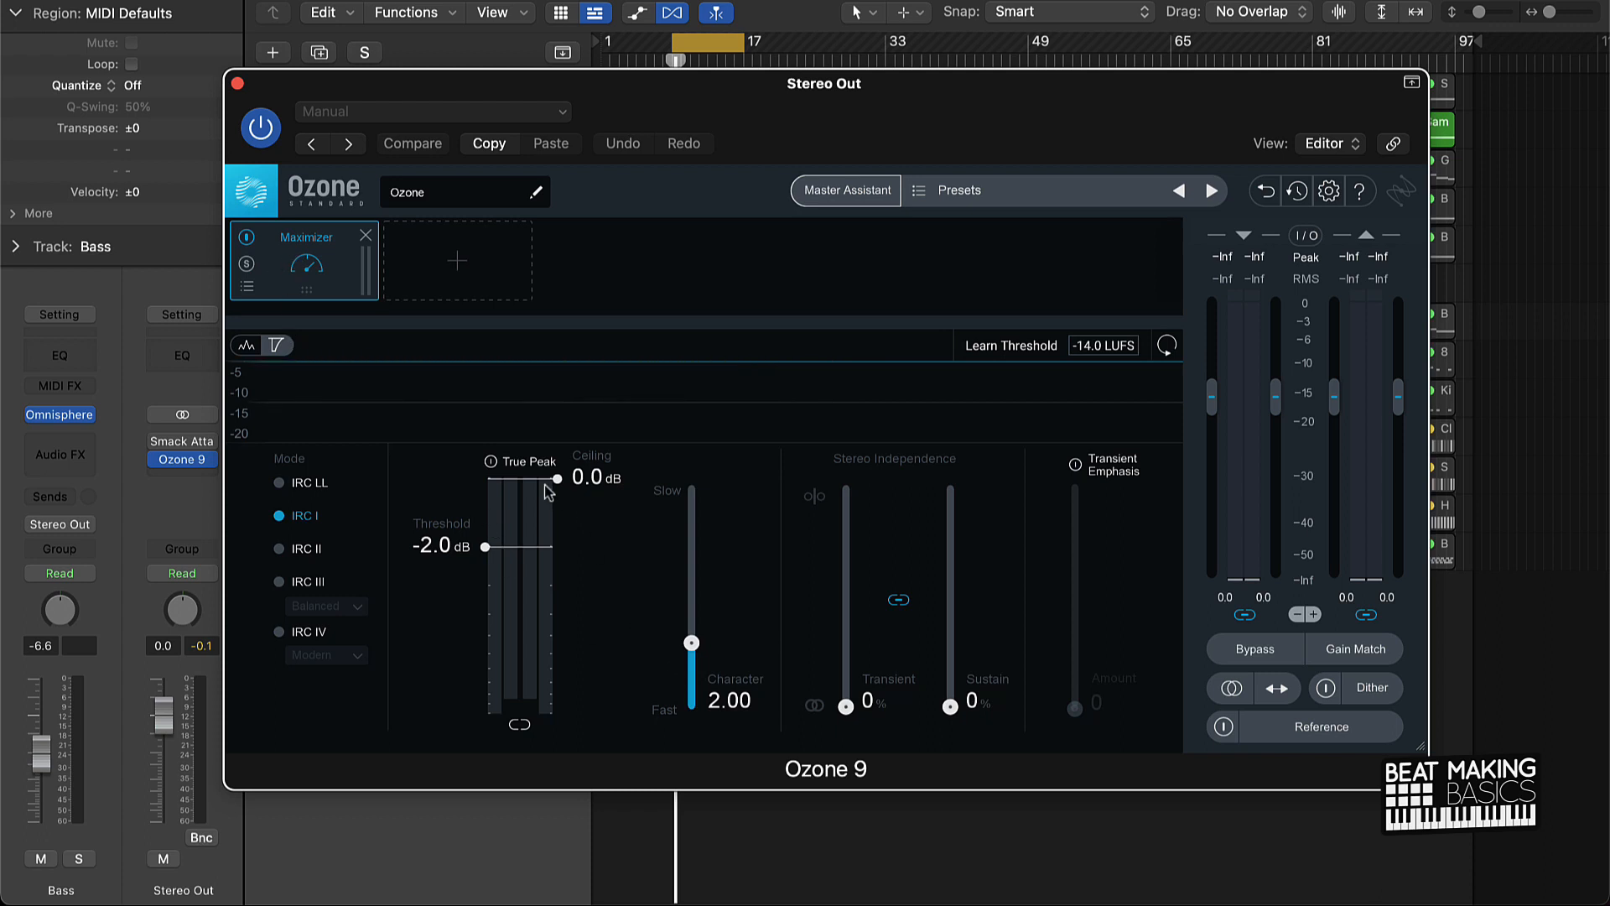
mouse_move(547, 491)
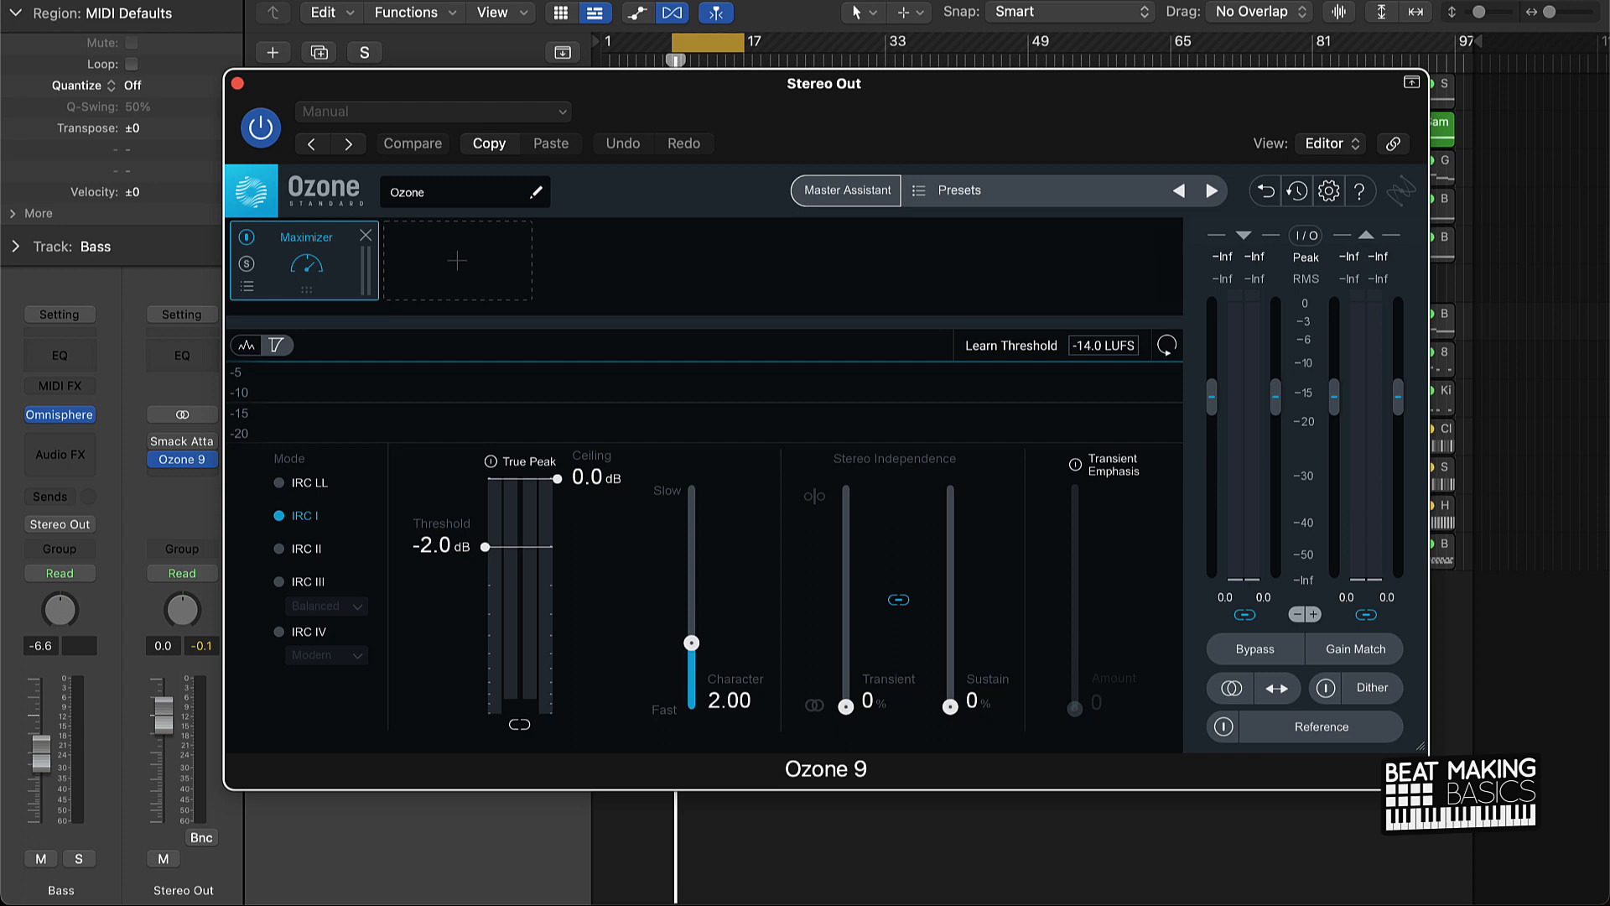
mouse_move(600, 505)
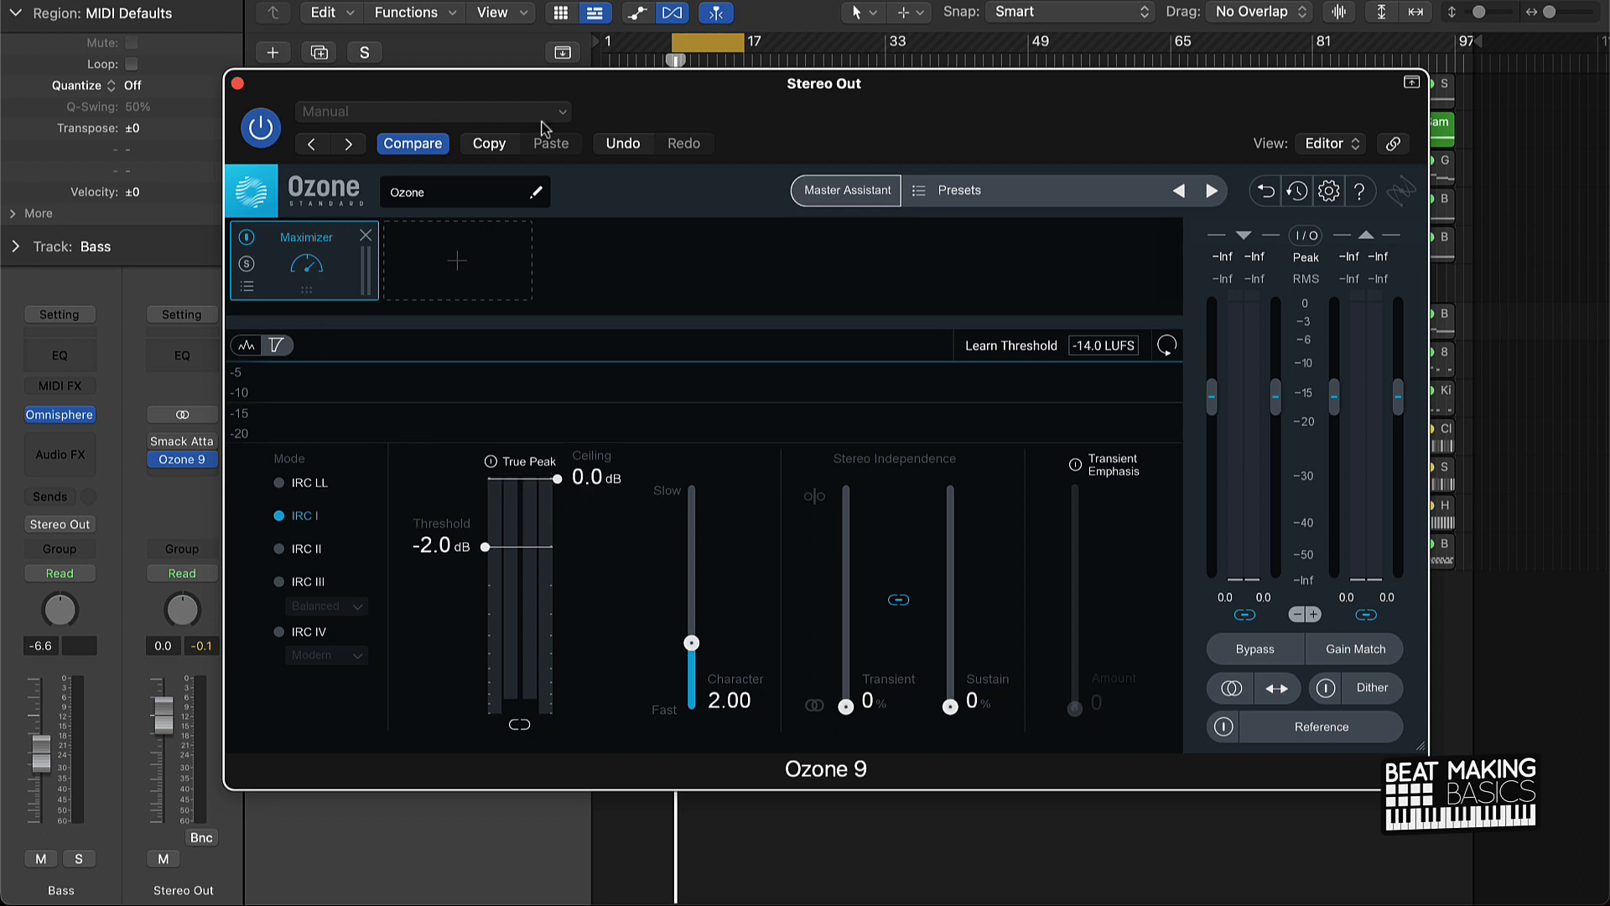
mouse_move(441, 394)
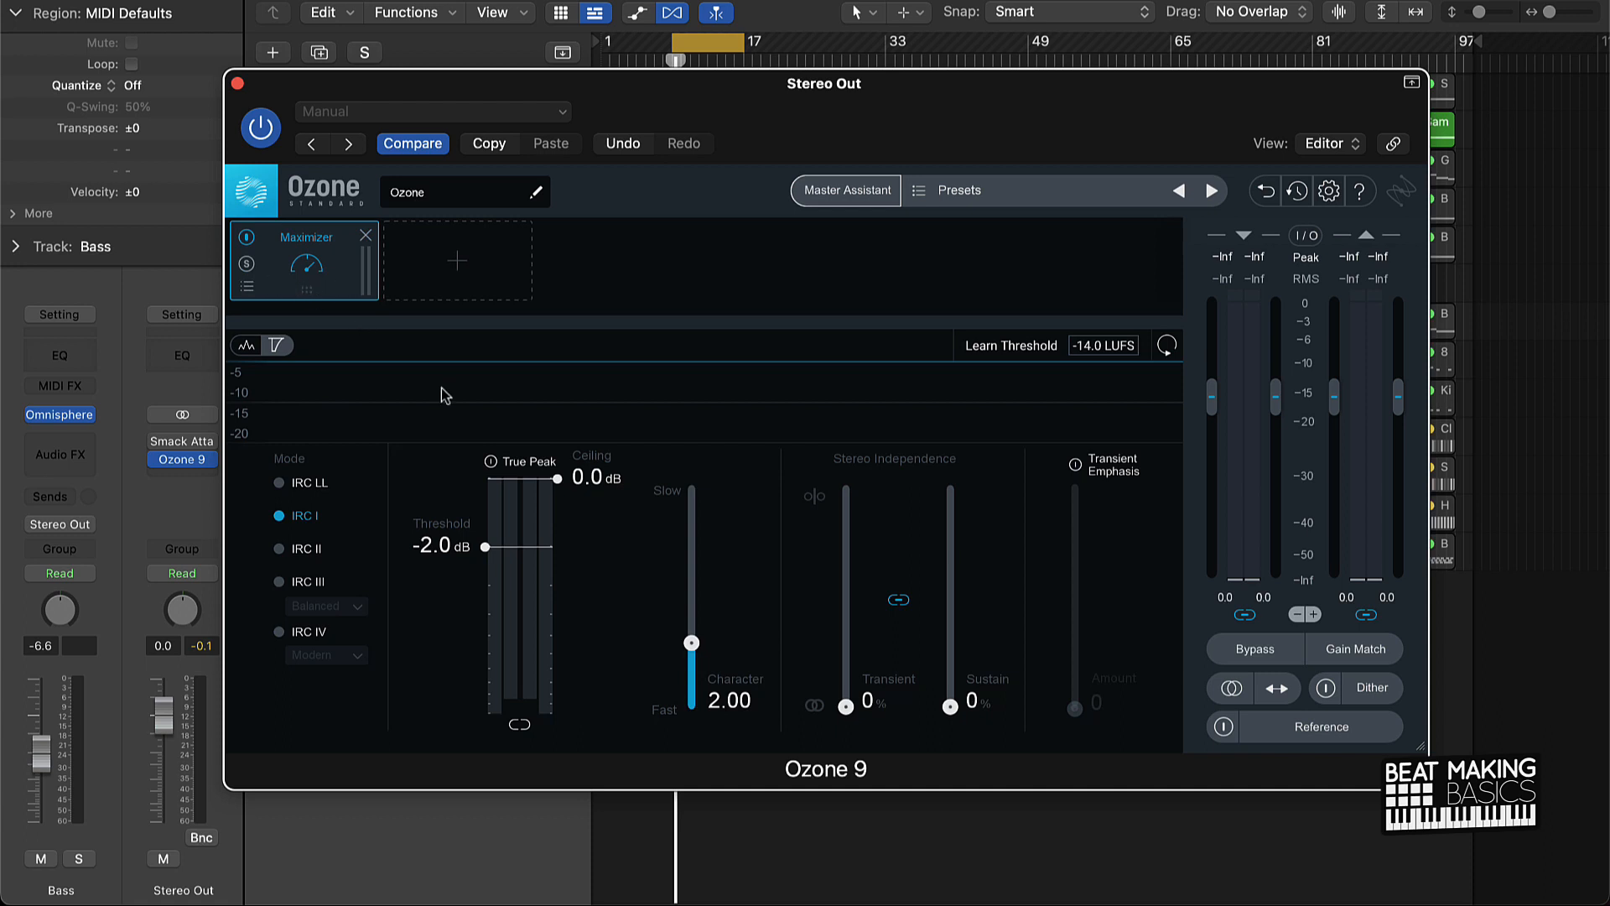
mouse_move(576, 492)
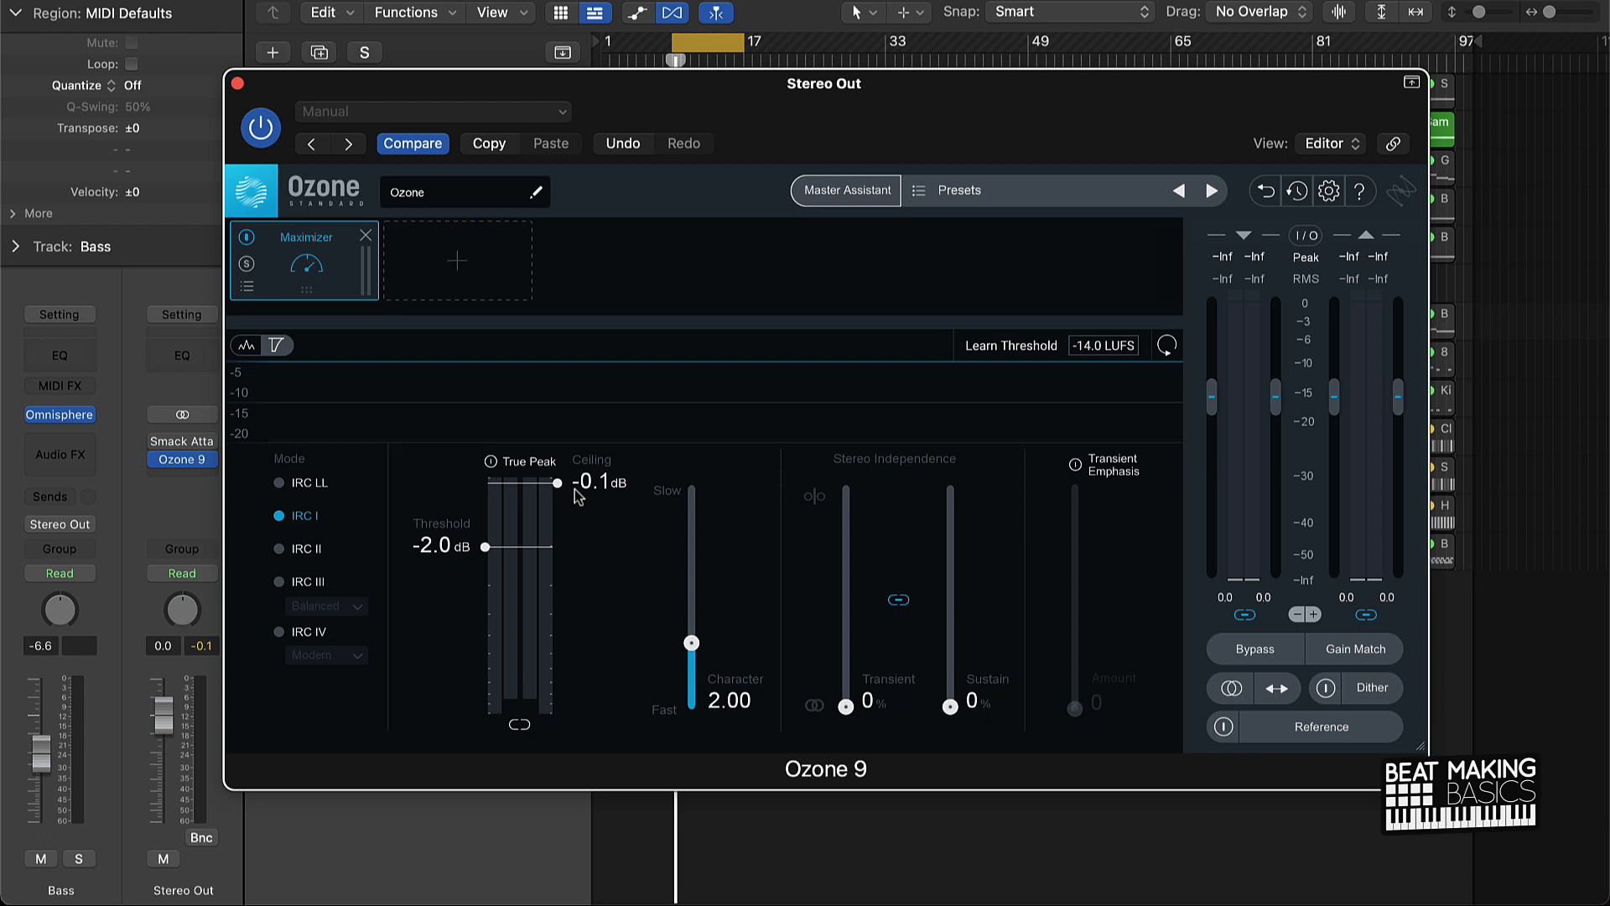
mouse_move(594, 497)
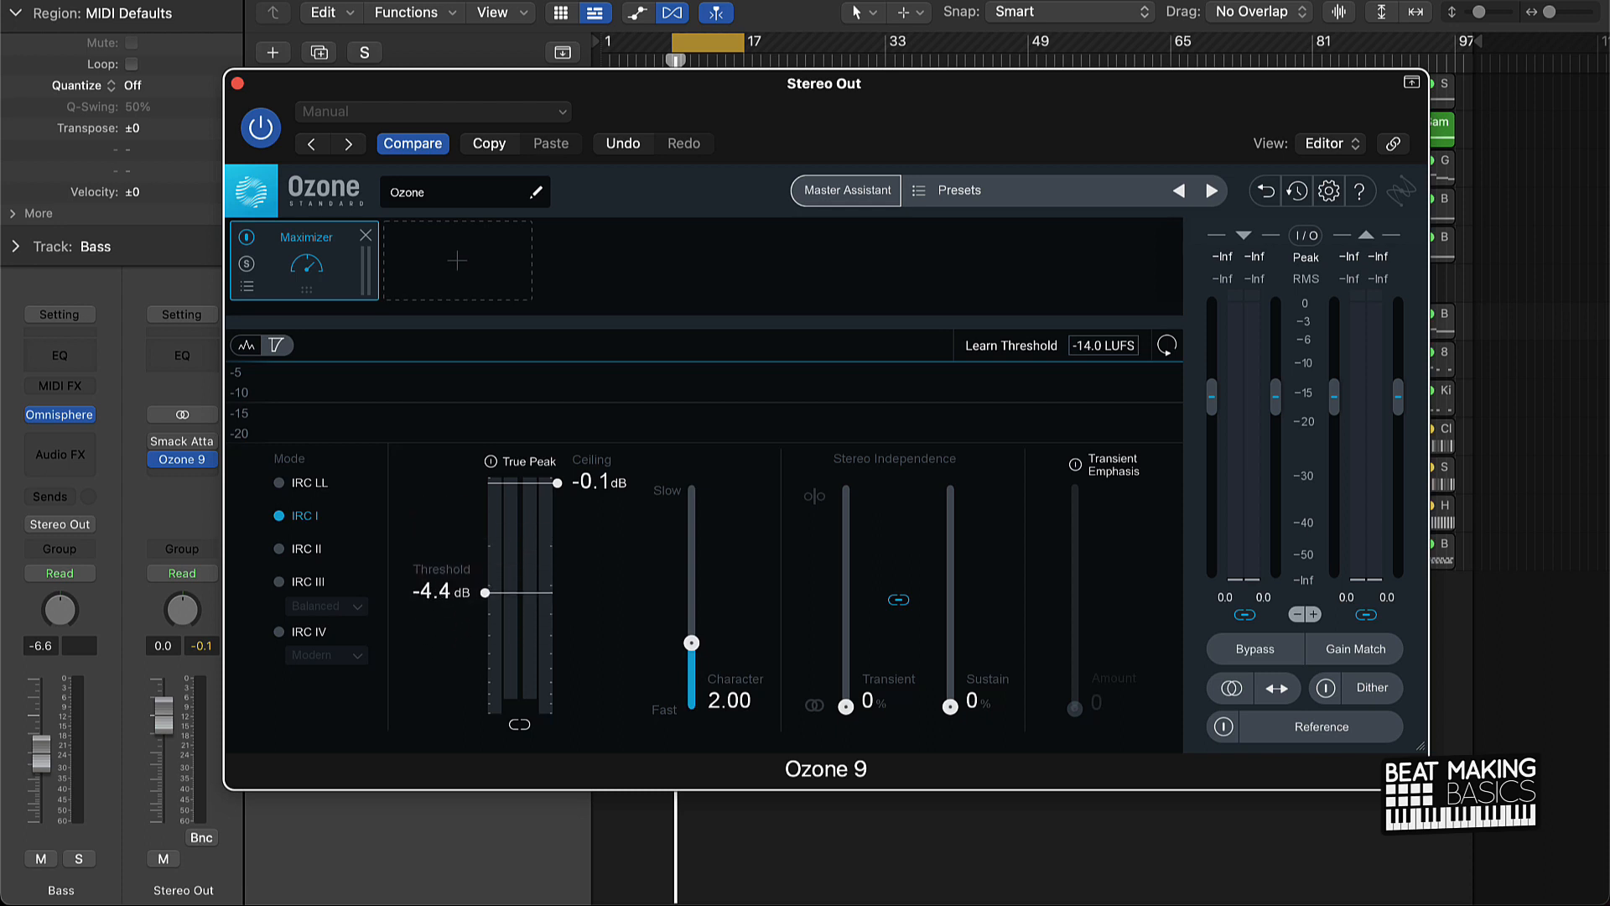
mouse_move(483, 592)
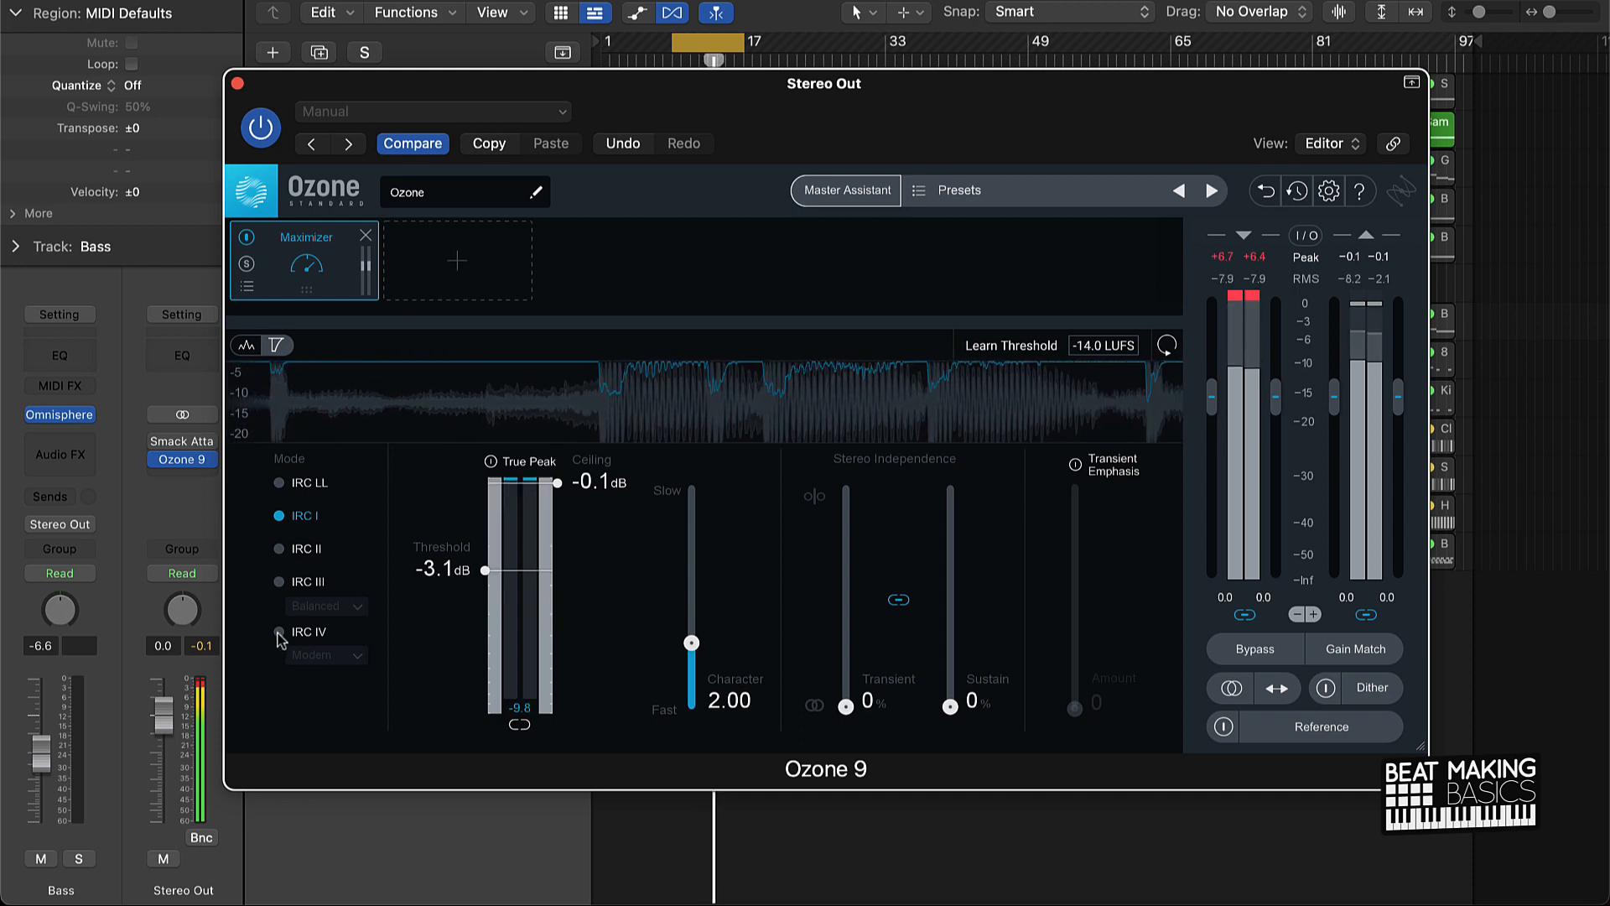
Set the Maximizer to IRC IV with the Transient style, threshold around -3.5 dB
left_click(280, 632)
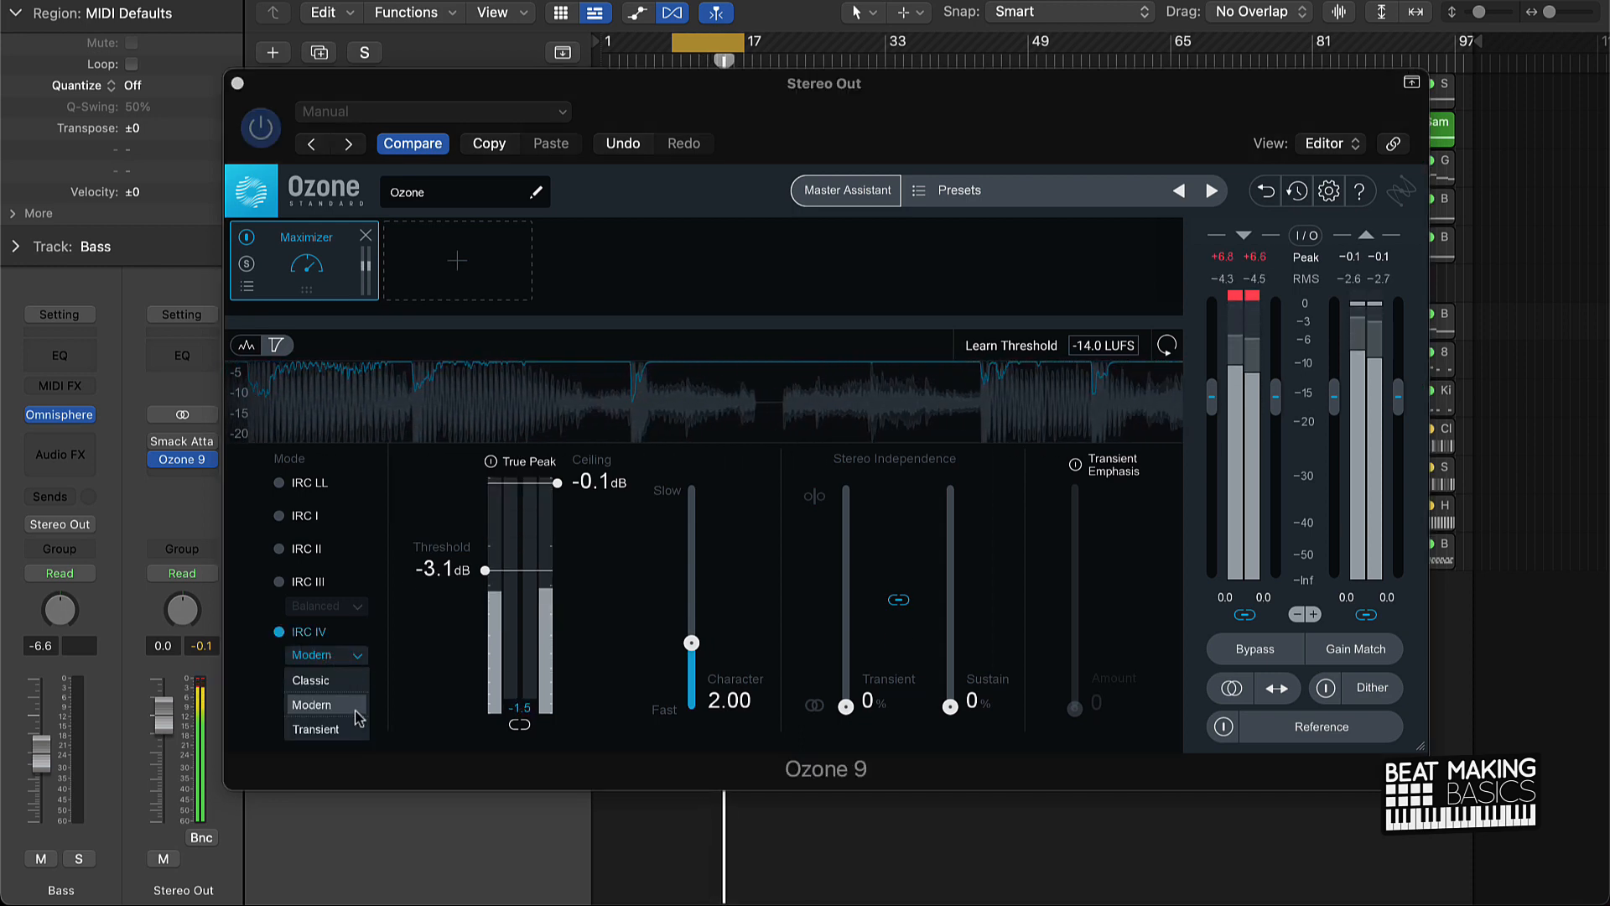
left_click(317, 730)
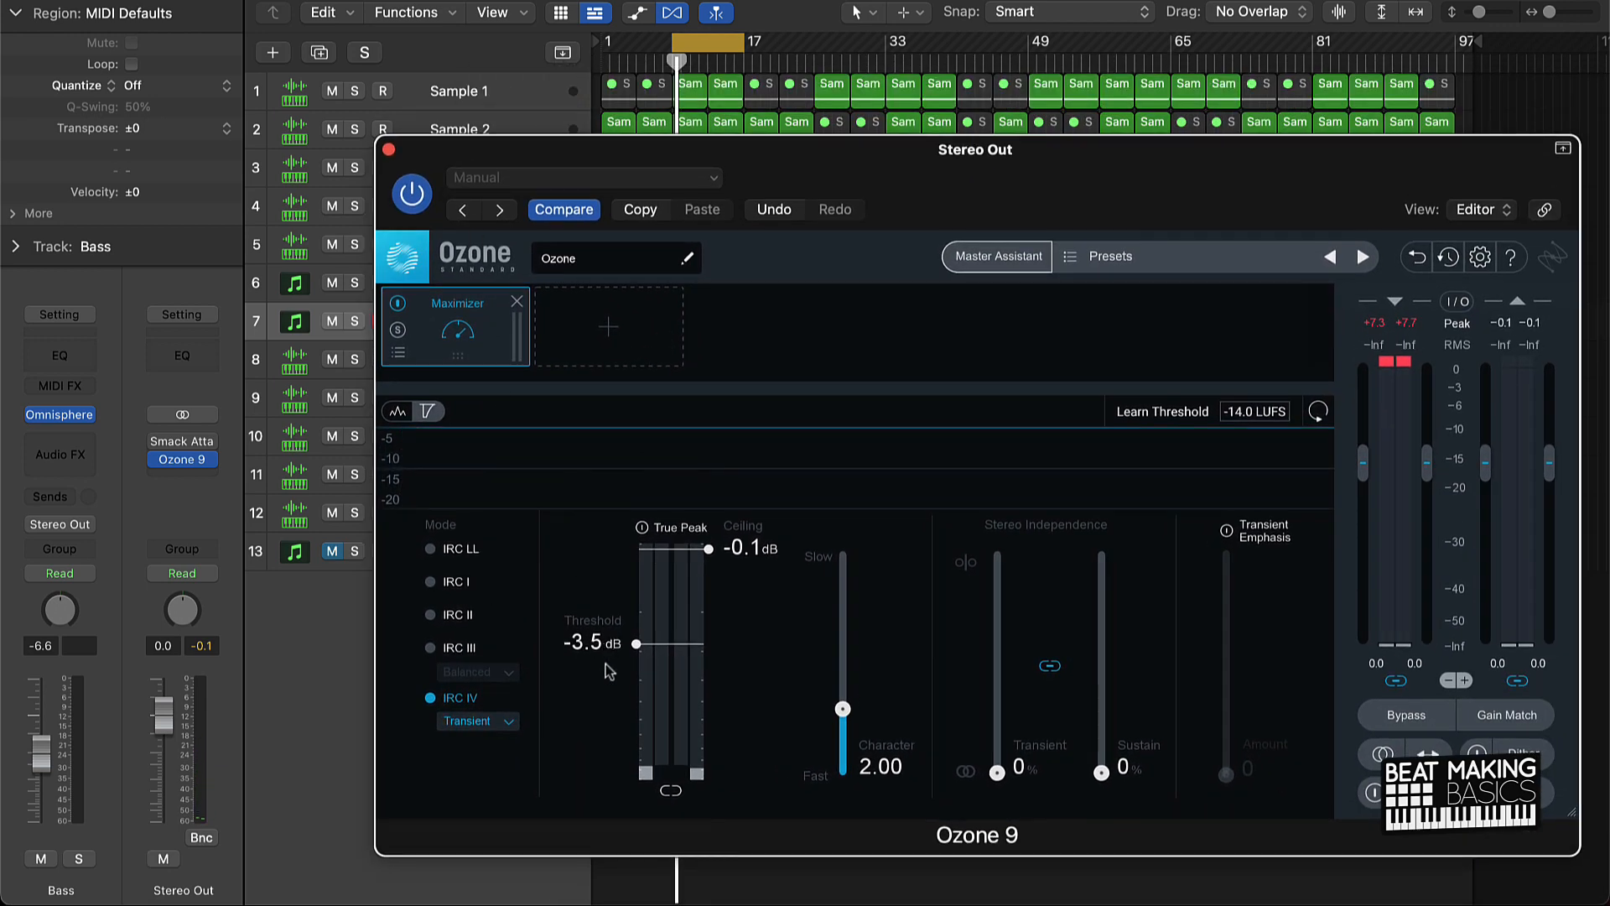
mouse_move(720, 660)
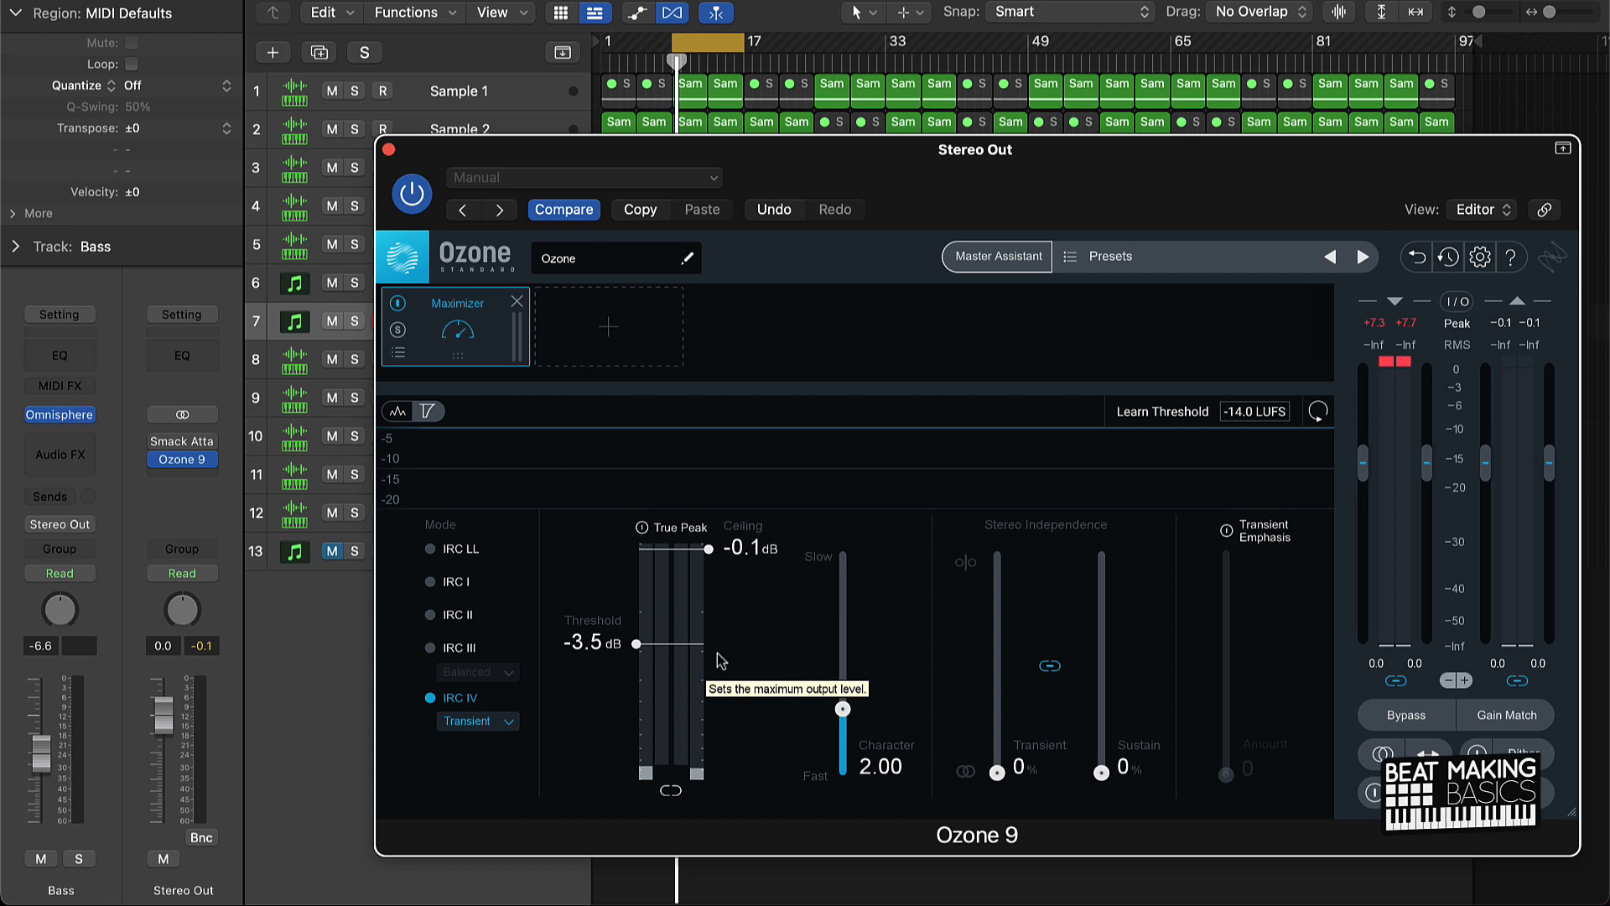
mouse_move(730, 649)
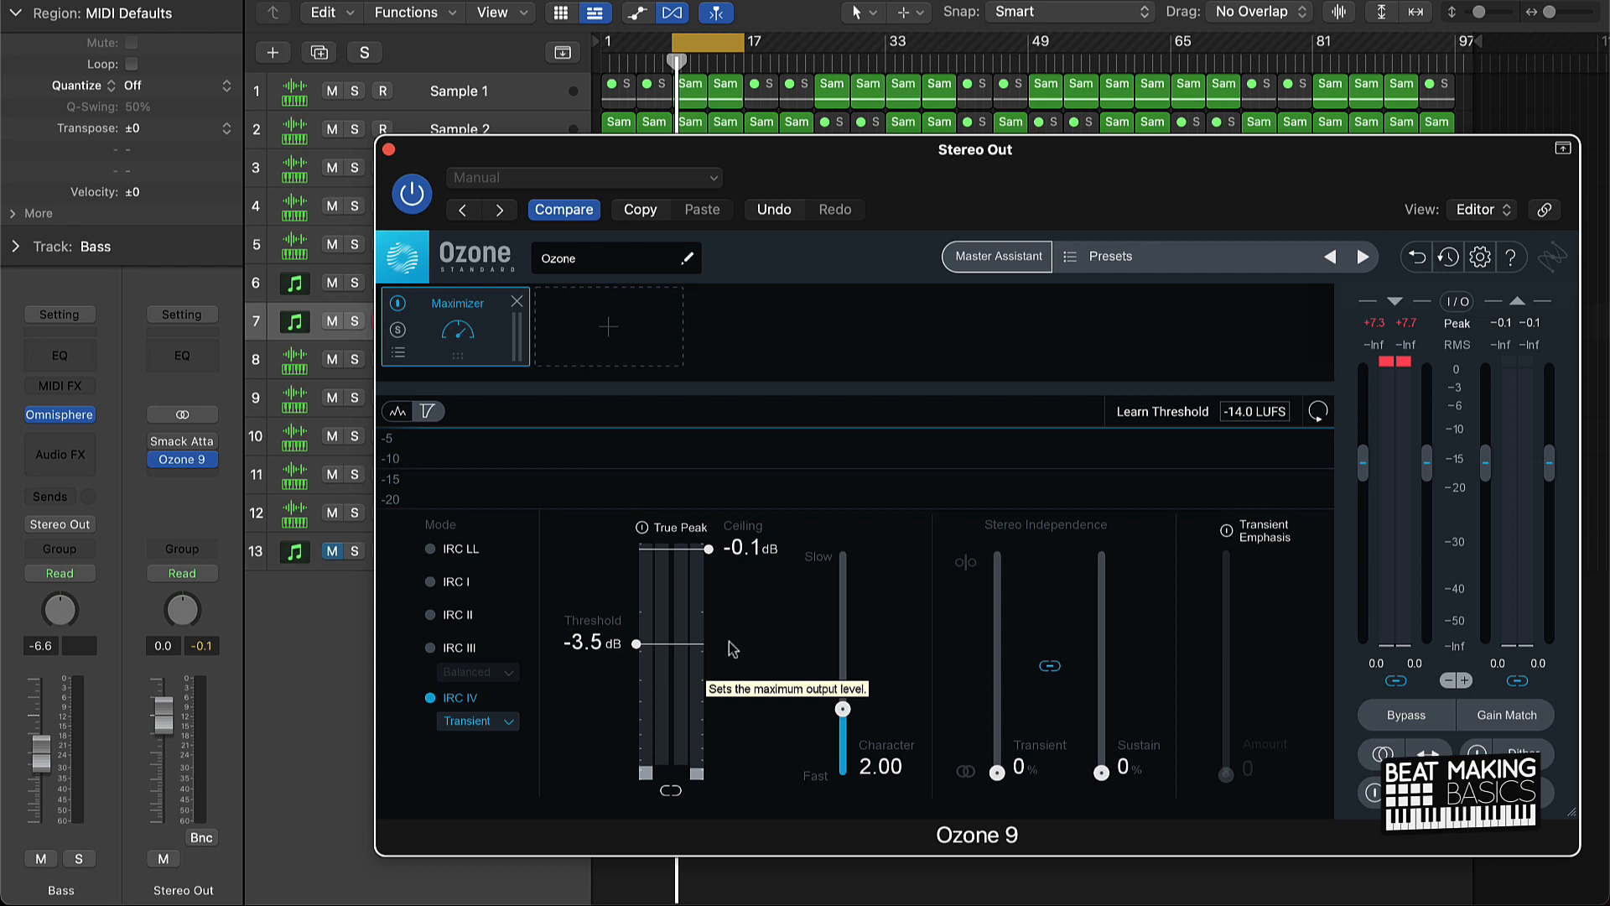
mouse_move(506, 566)
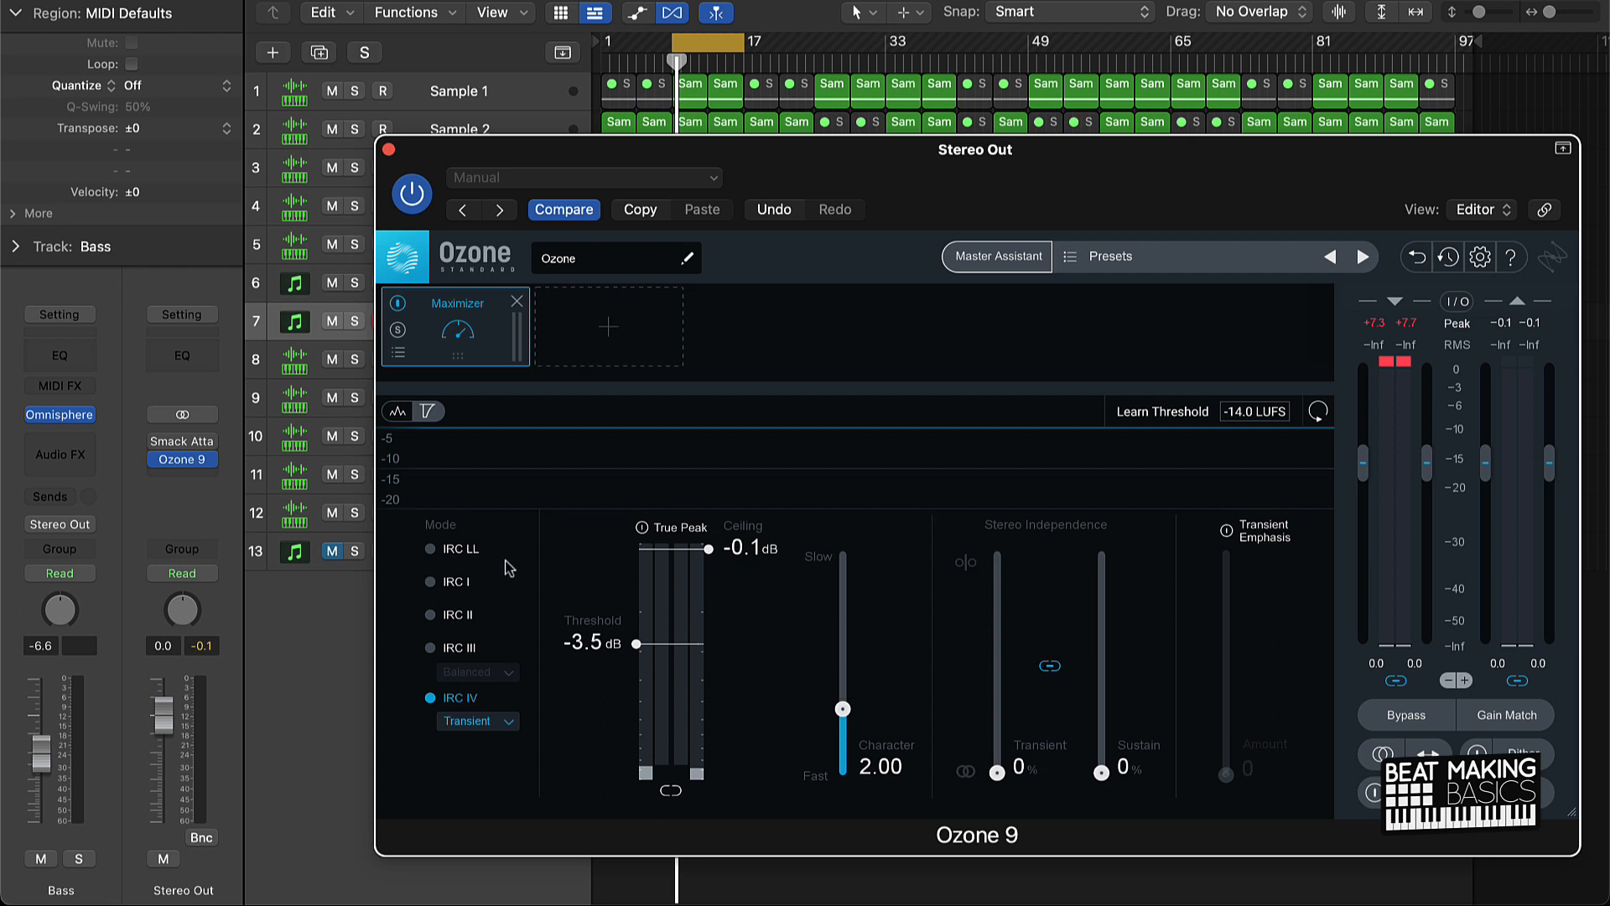
mouse_move(641, 626)
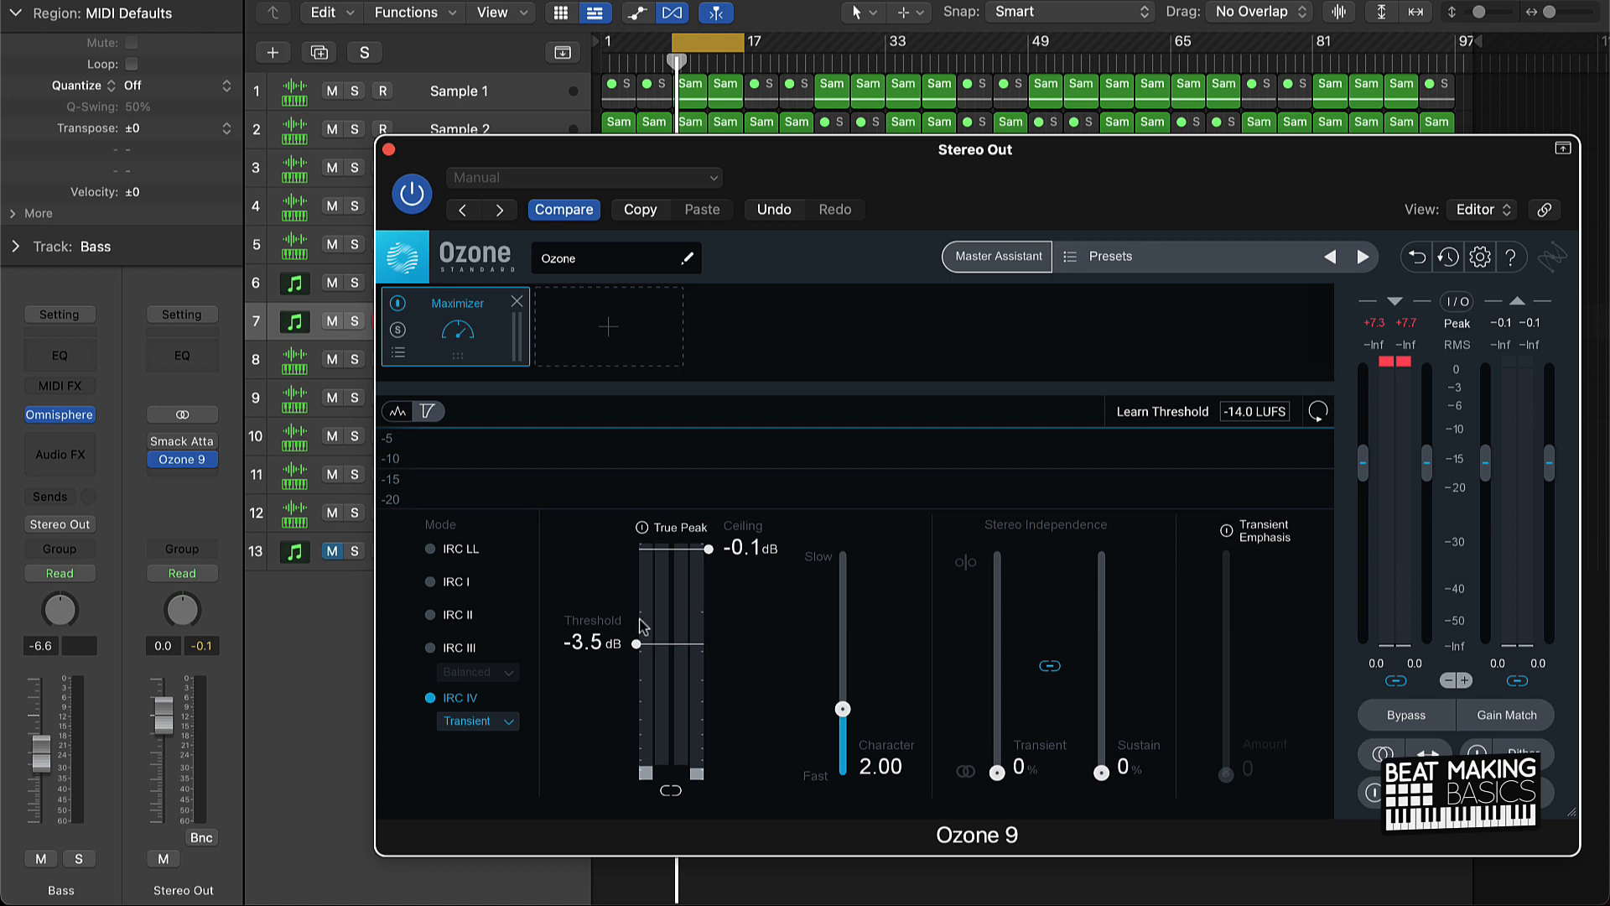
mouse_move(648, 624)
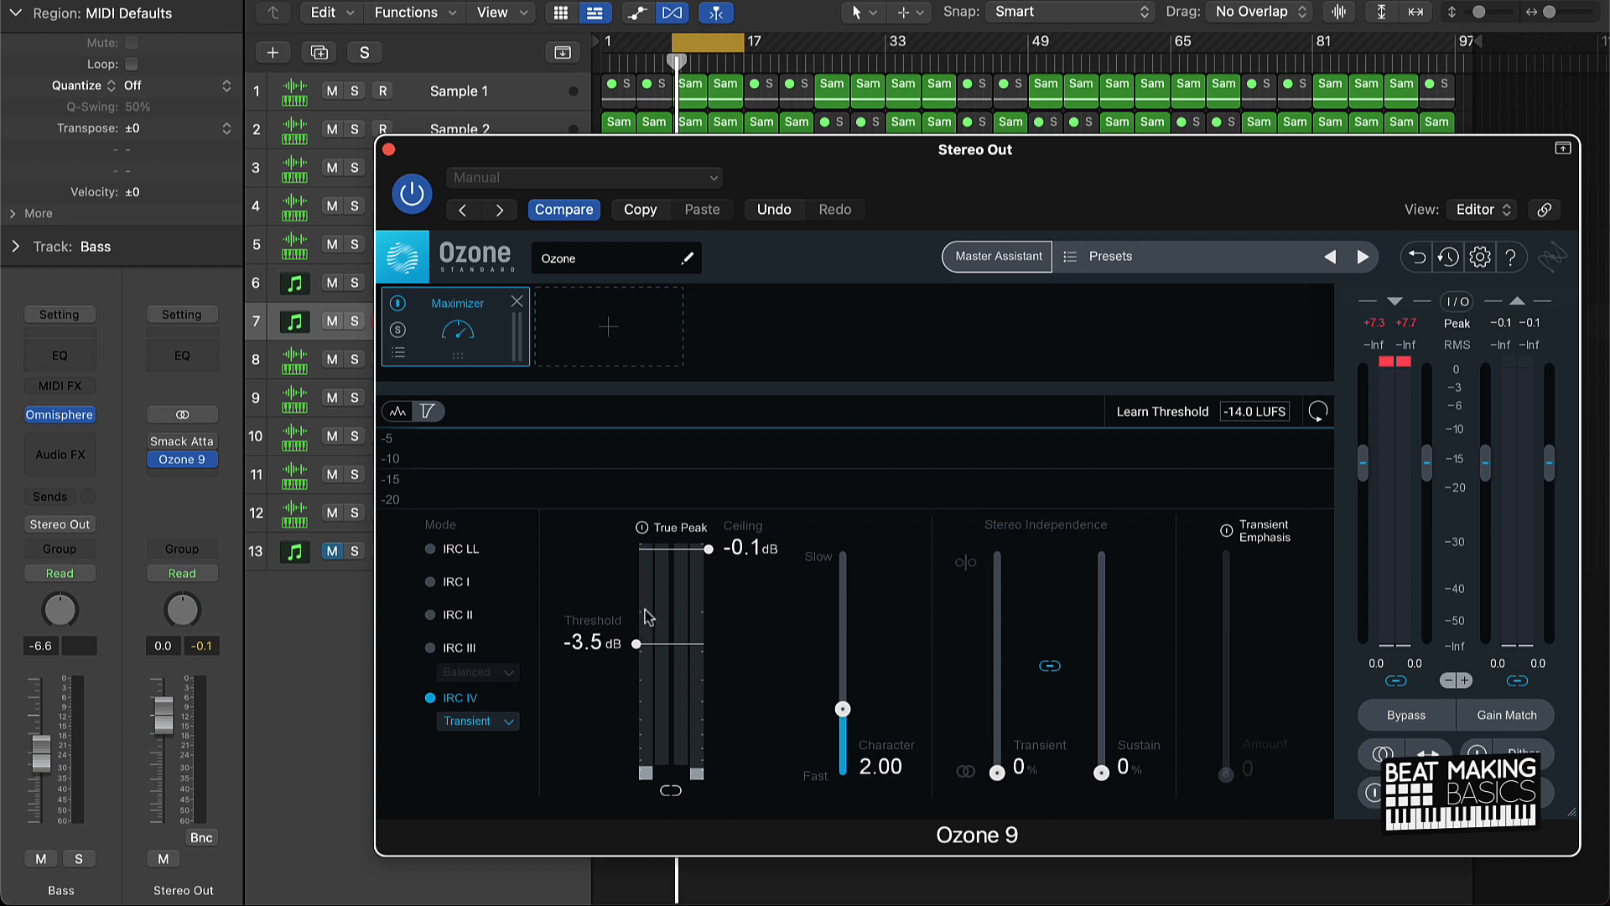
mouse_move(413, 393)
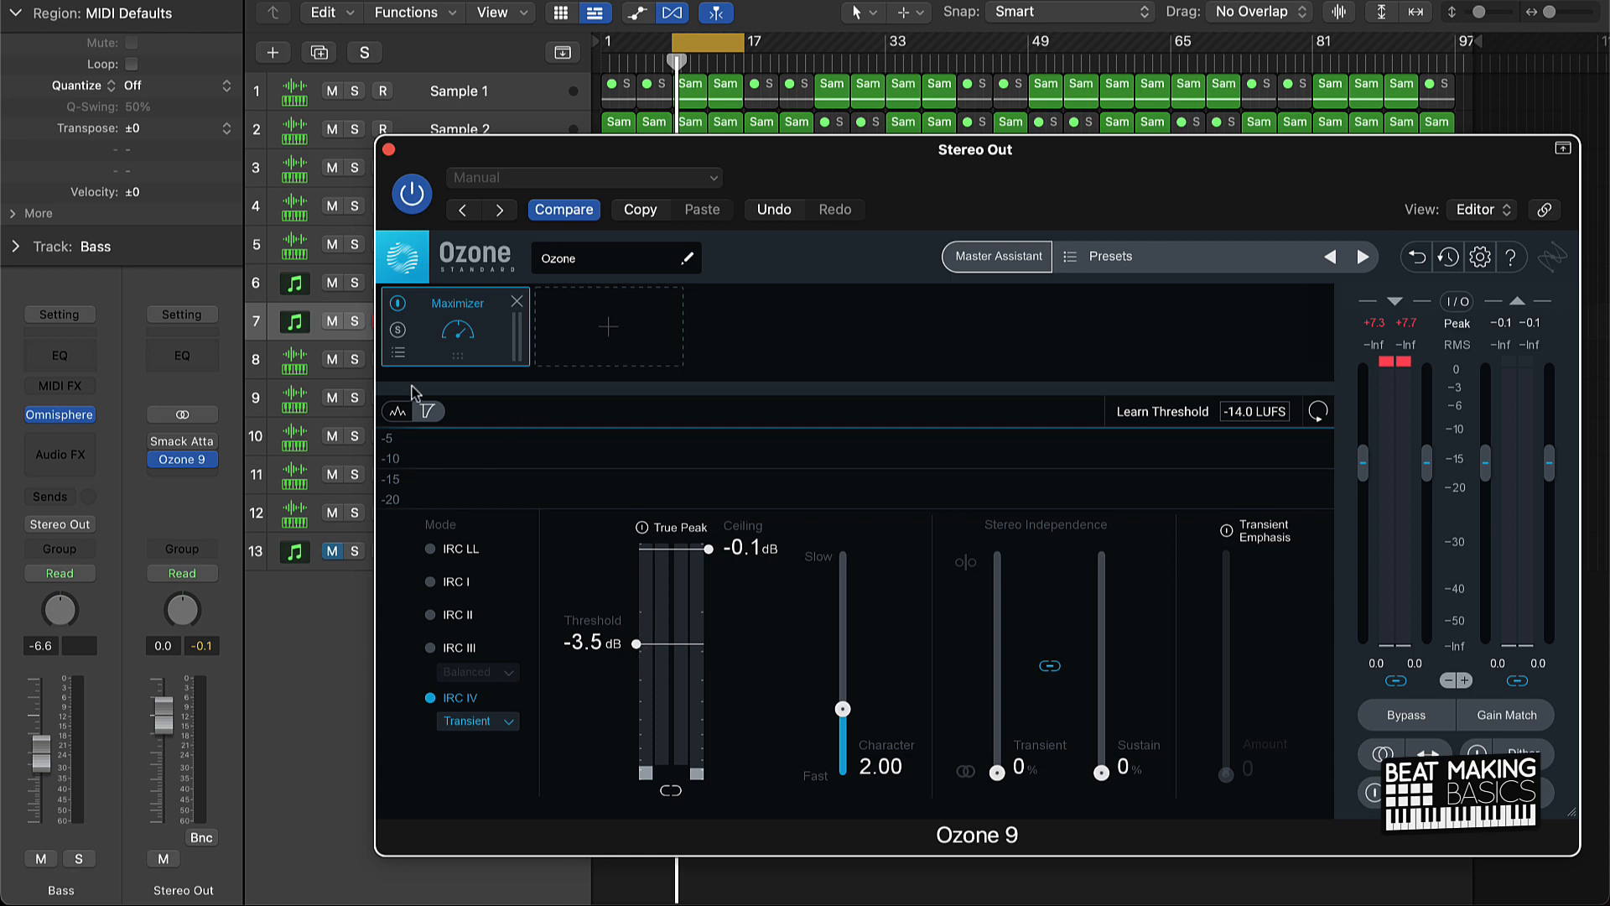
mouse_move(473, 309)
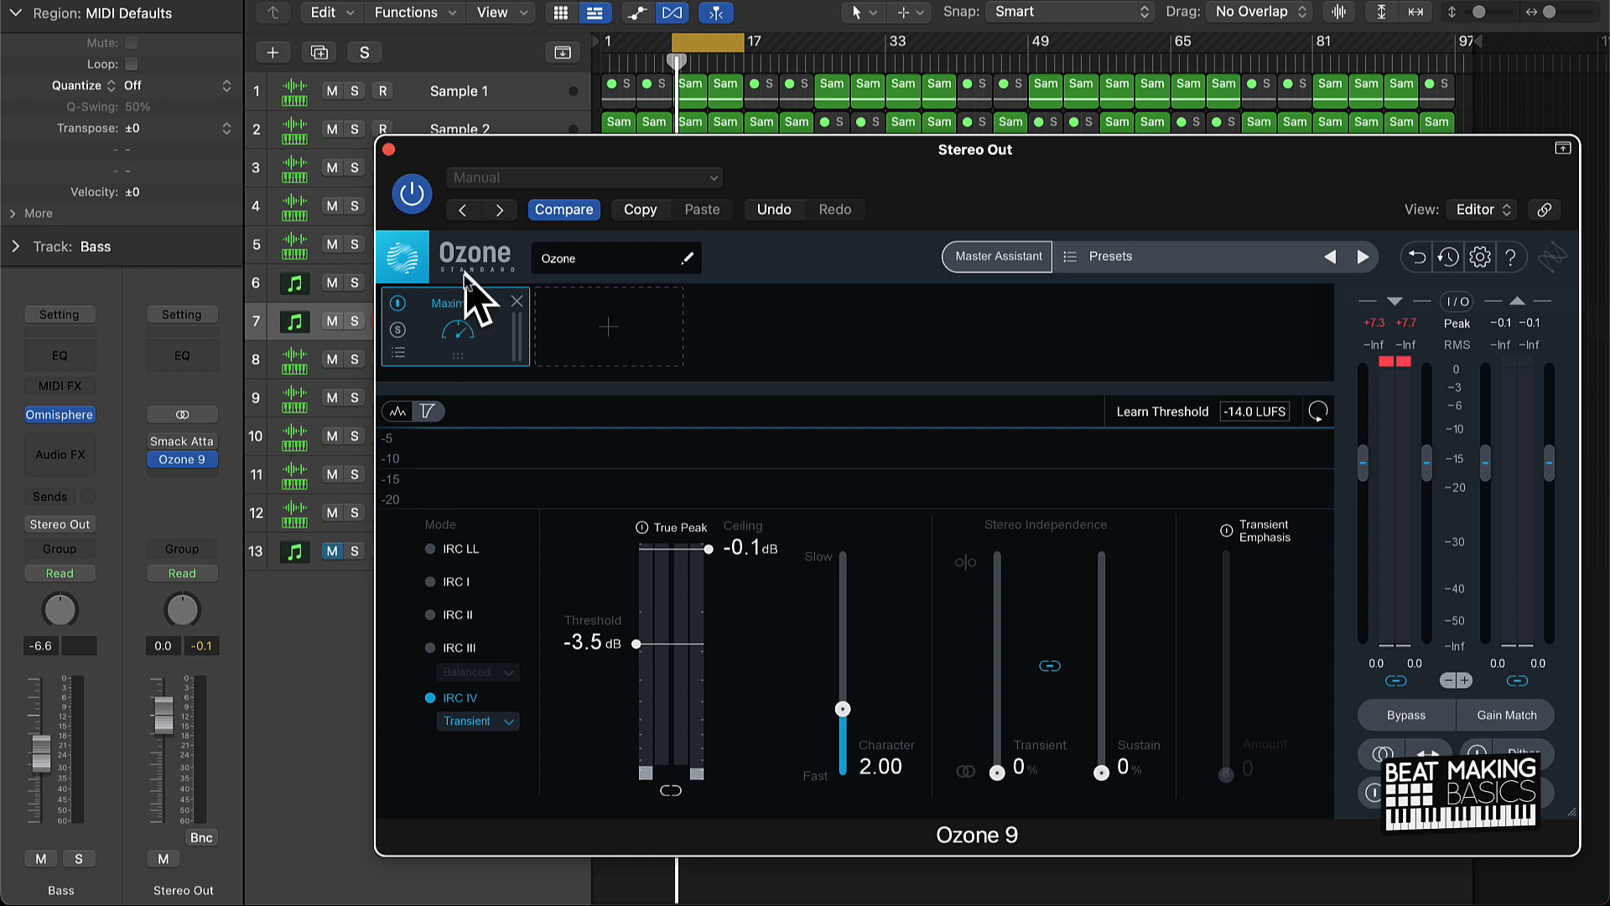
mouse_move(729, 562)
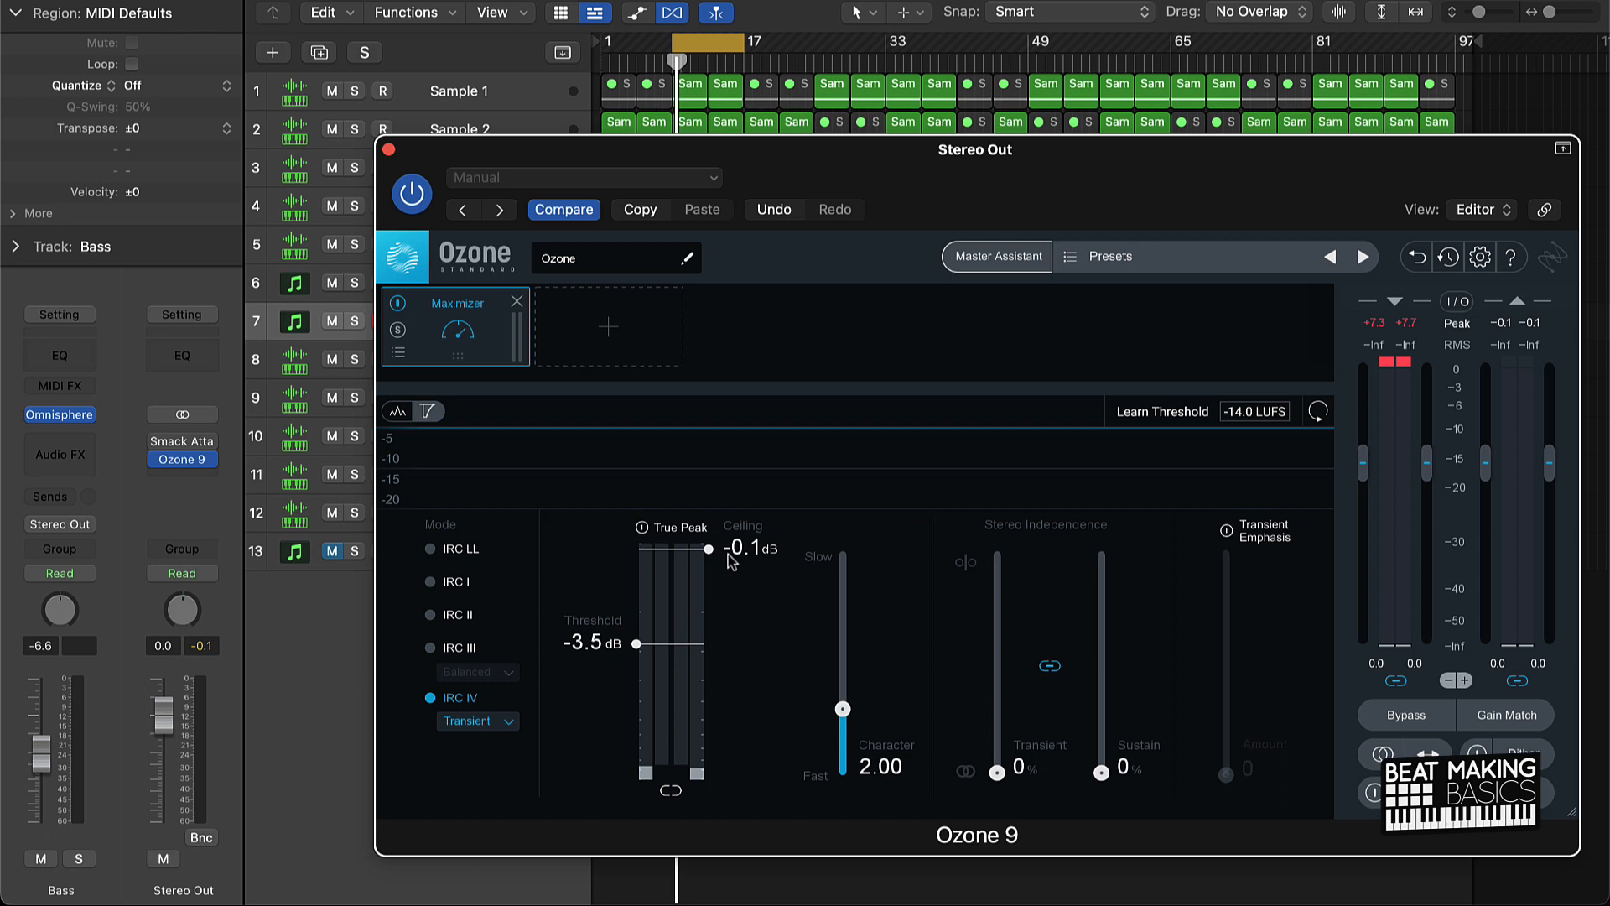
mouse_move(570, 729)
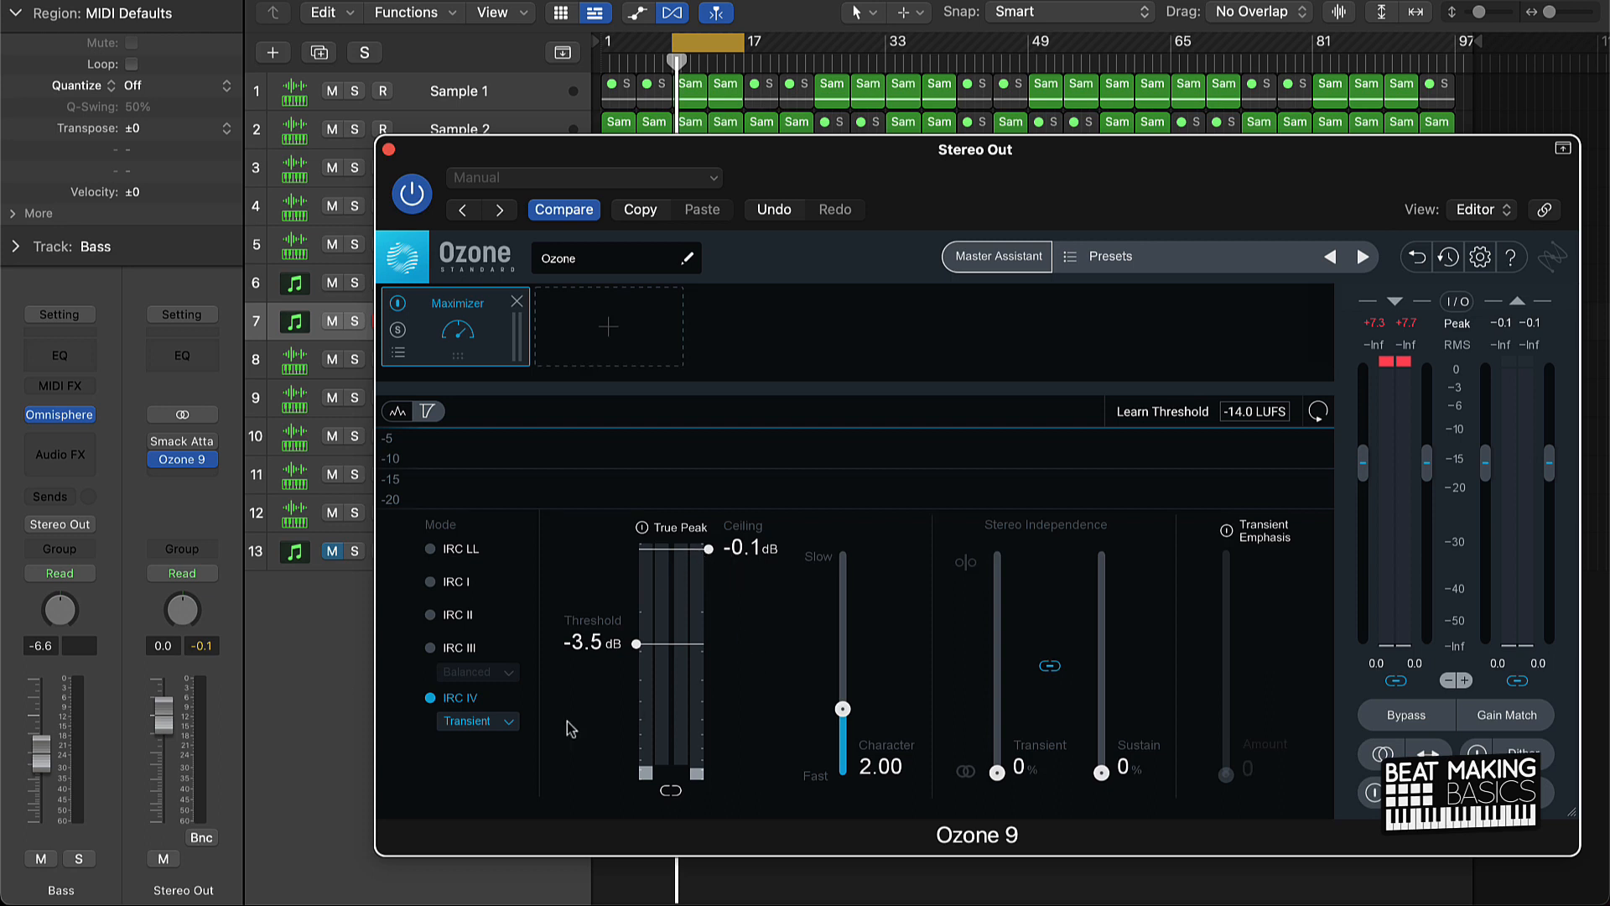
mouse_move(446, 714)
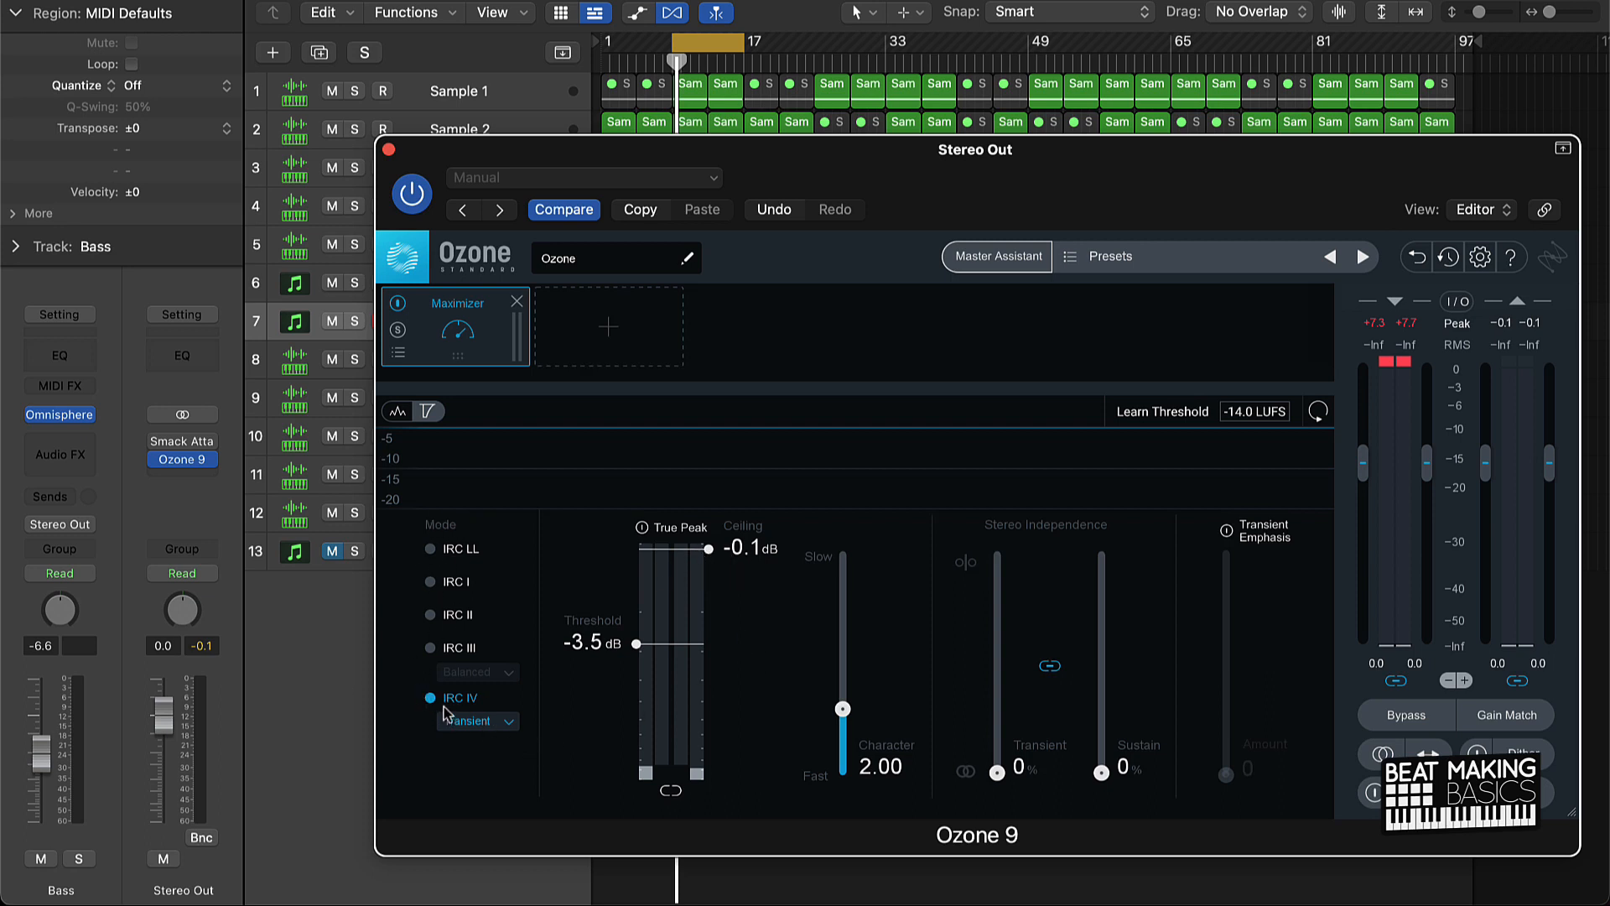
mouse_move(468, 711)
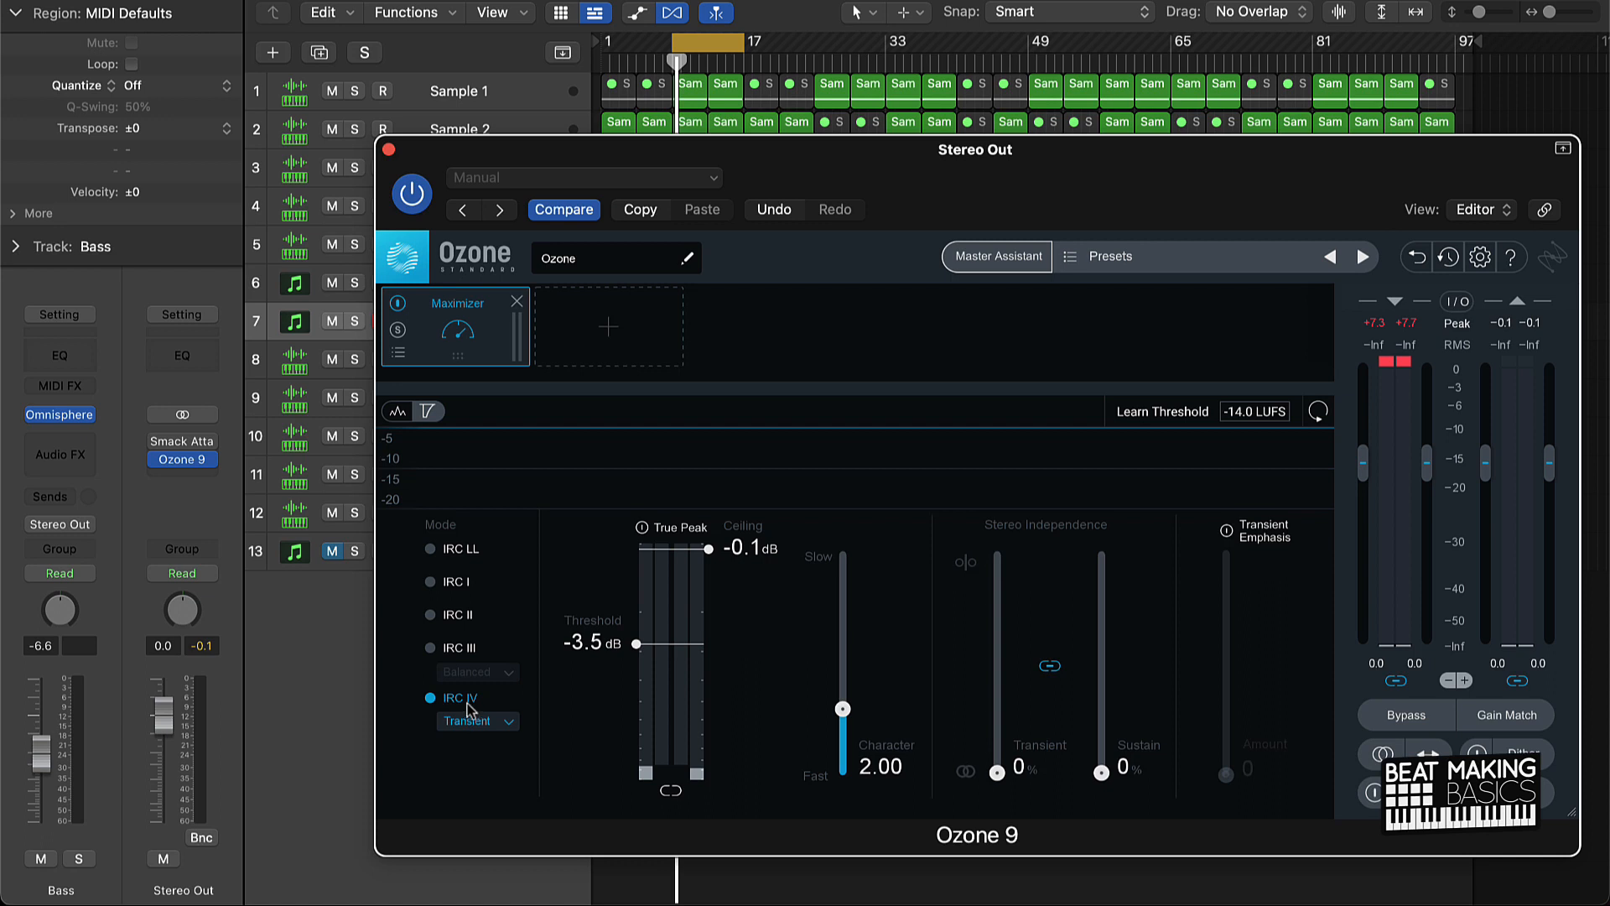
mouse_move(498, 733)
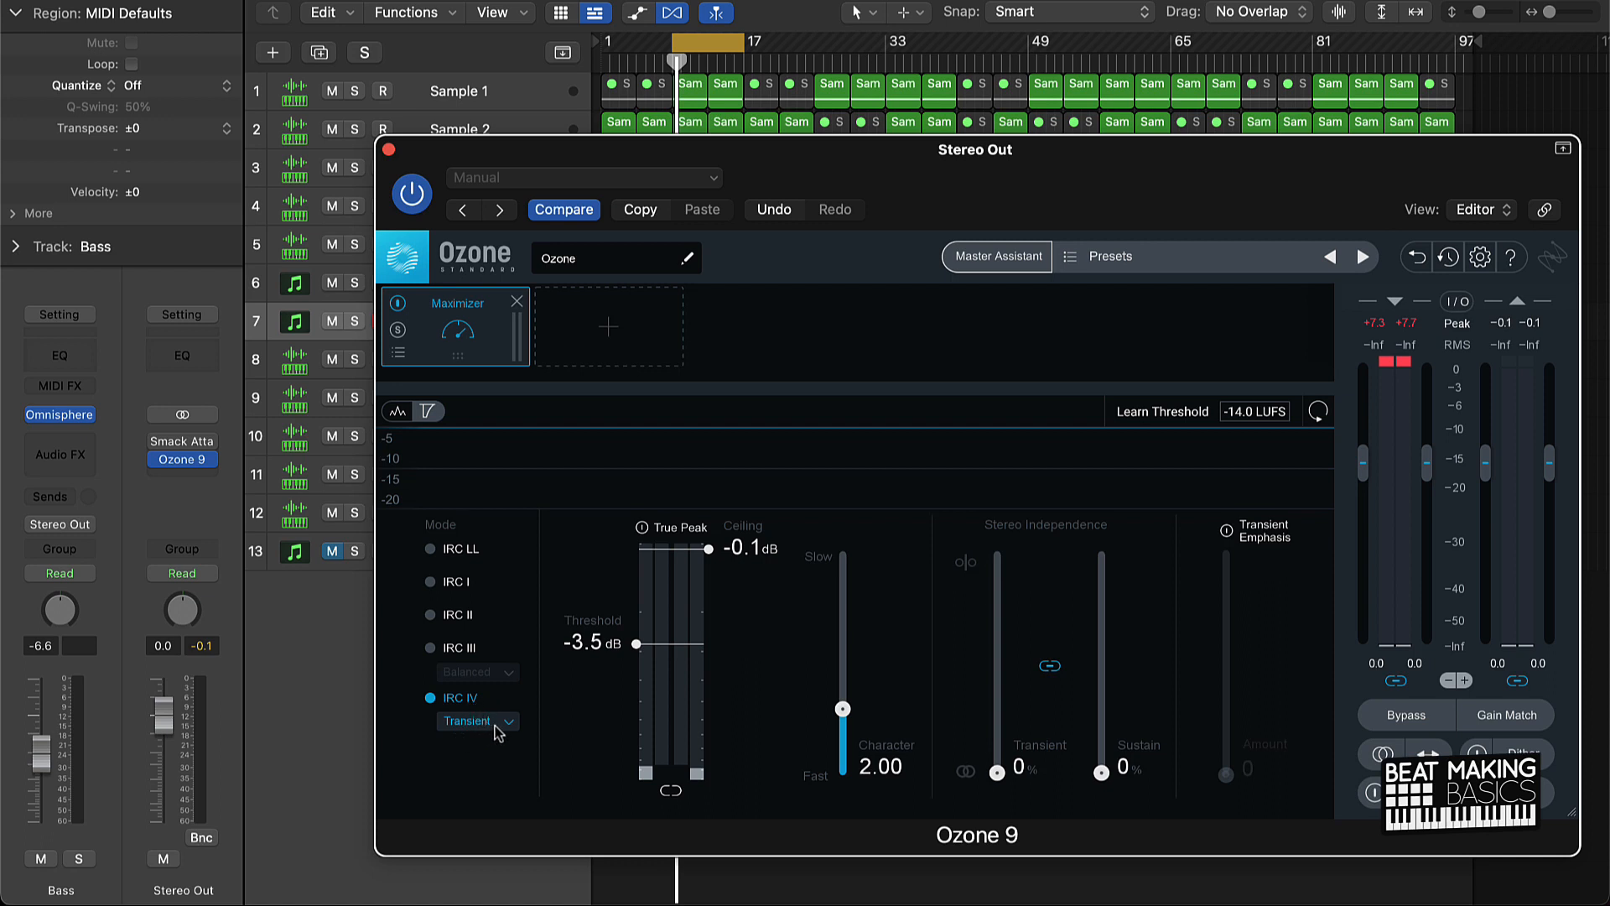
mouse_move(427, 751)
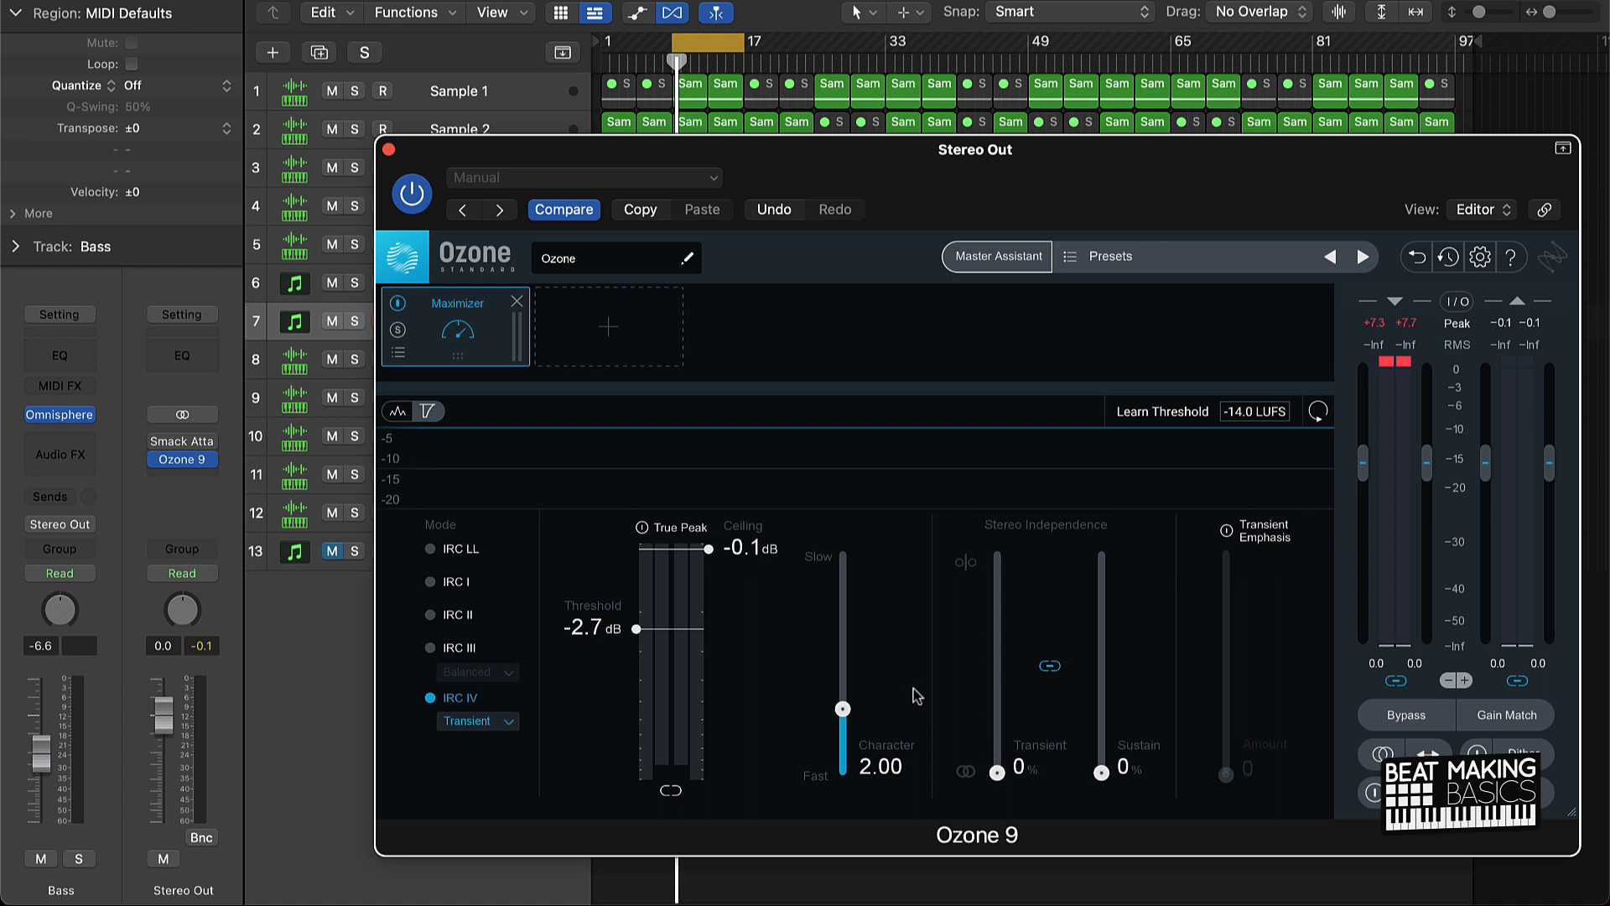
mouse_move(1050, 335)
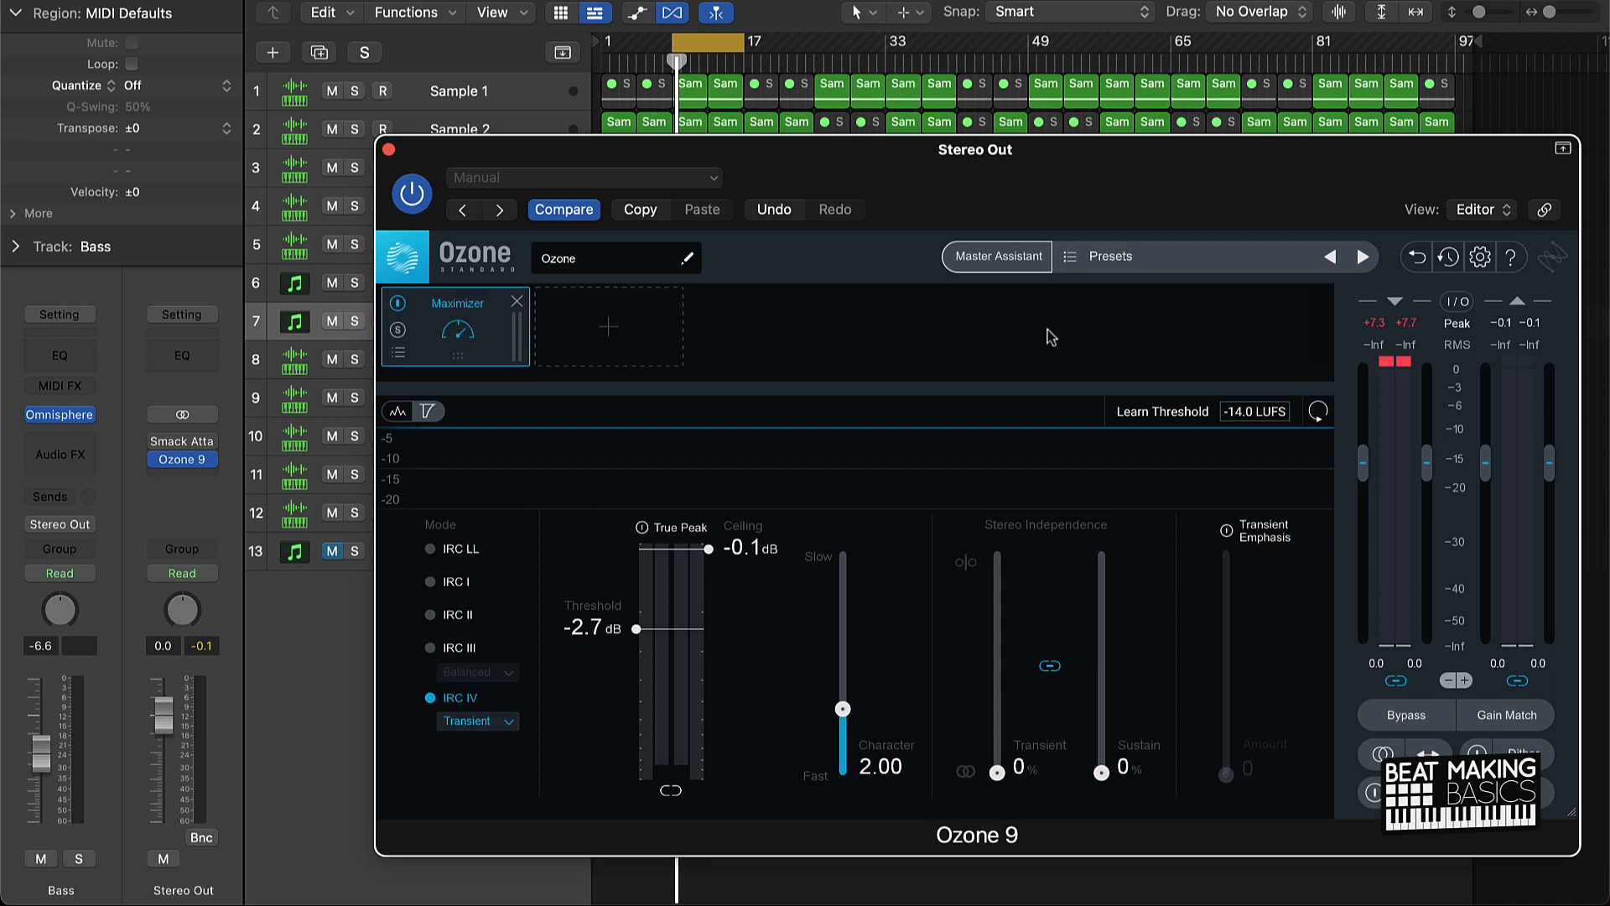
mouse_move(1035, 341)
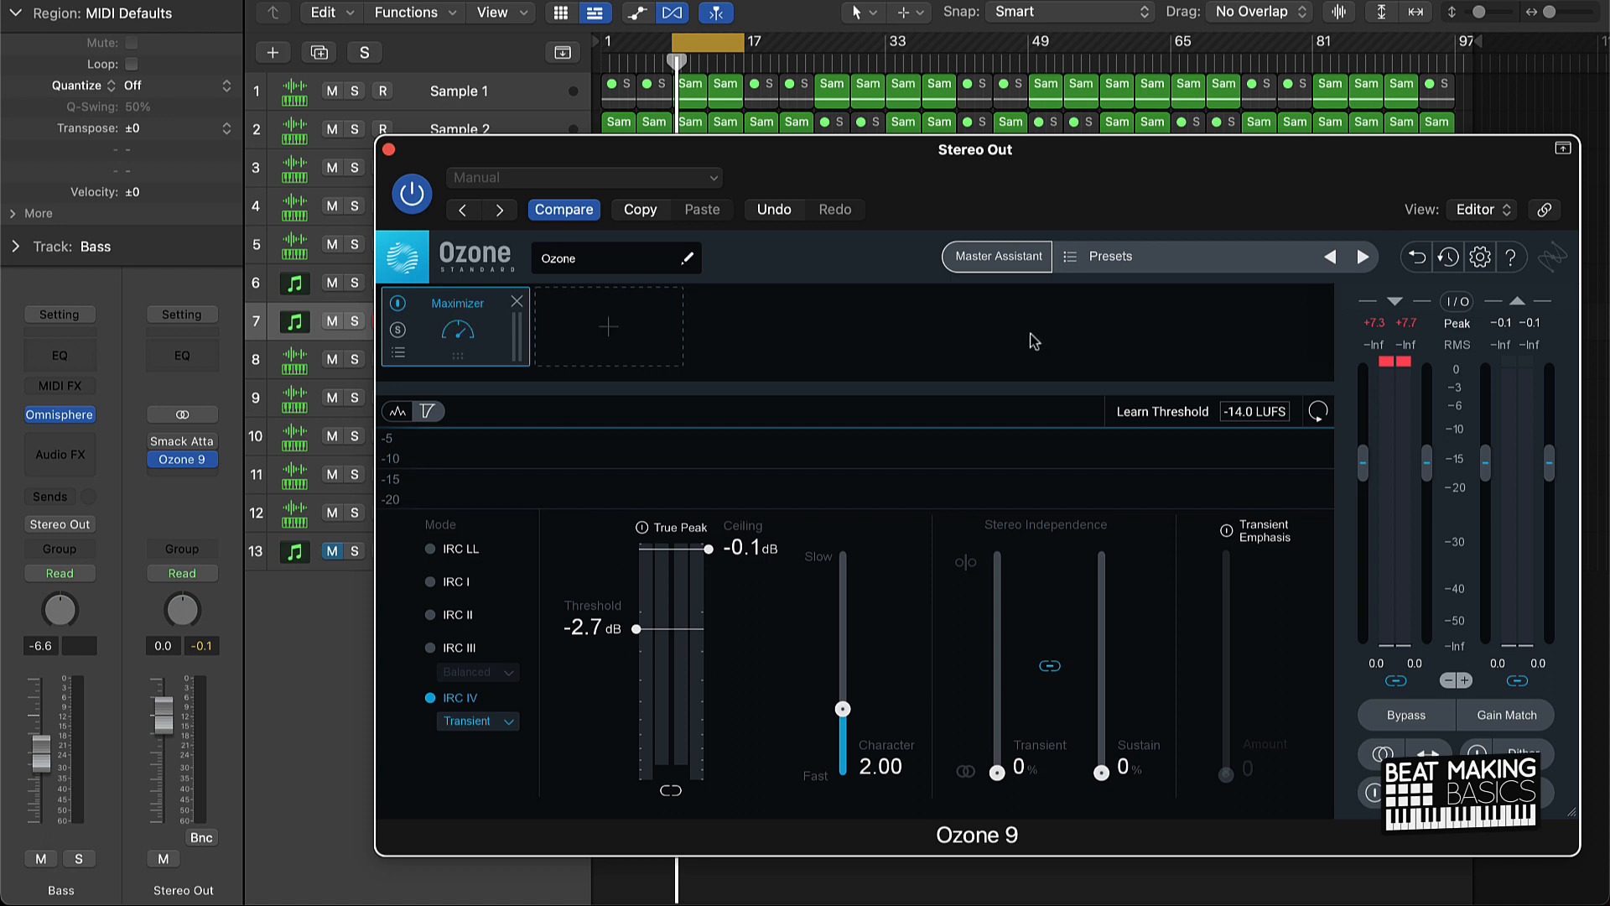
mouse_move(565, 186)
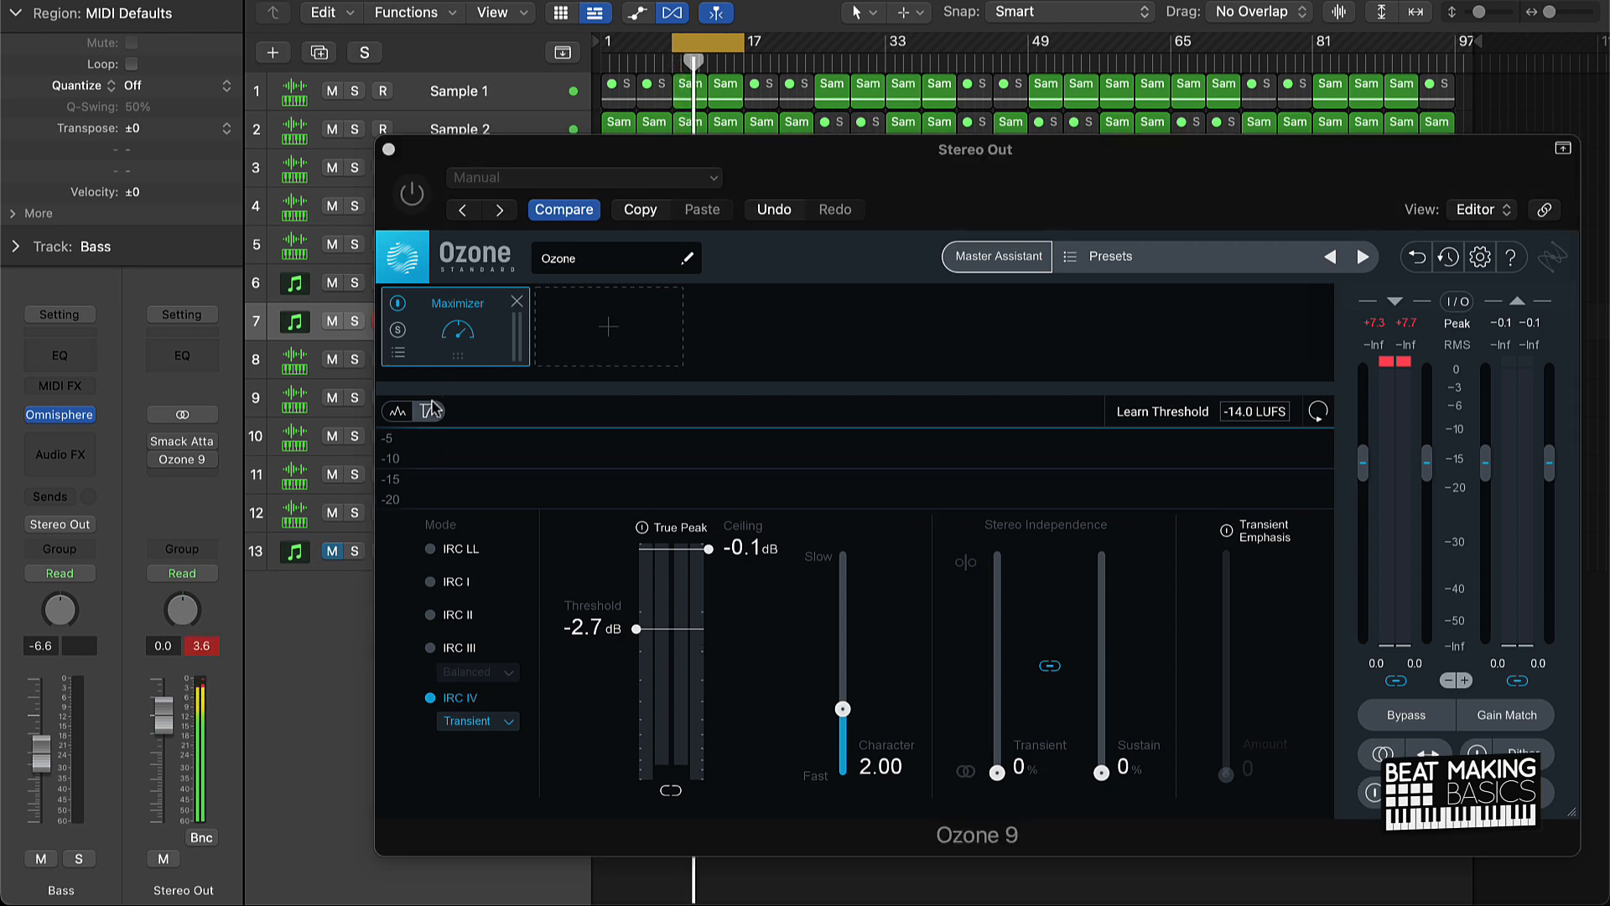
Audition the beat through Ozone 9's IRC IV Transient Maximizer at -2.7 dB threshold
left_click(409, 195)
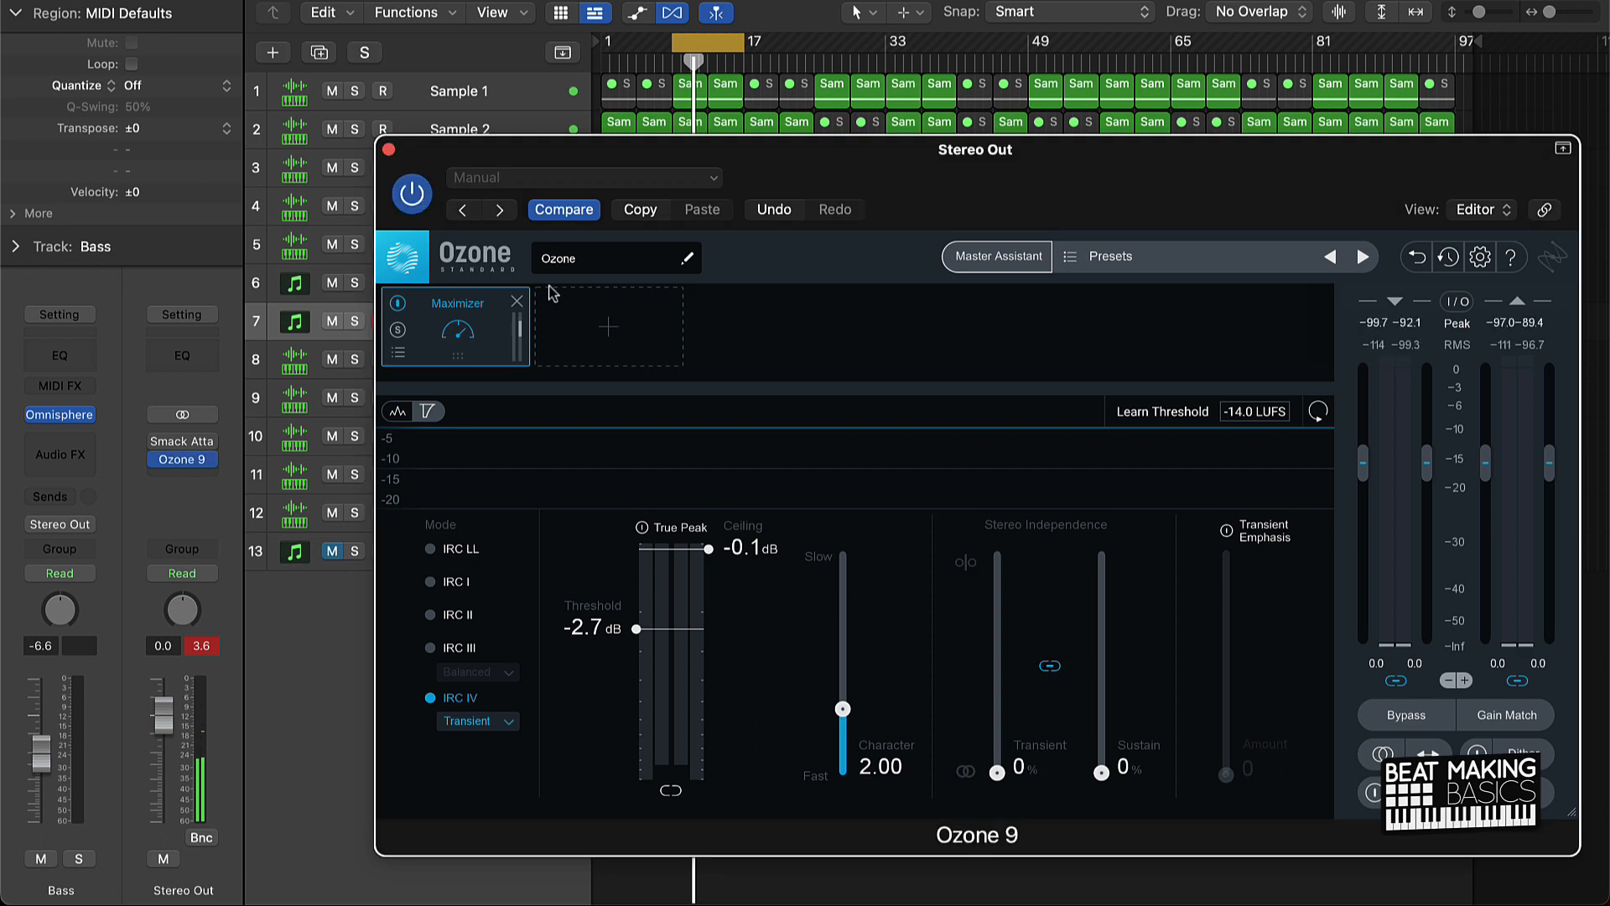